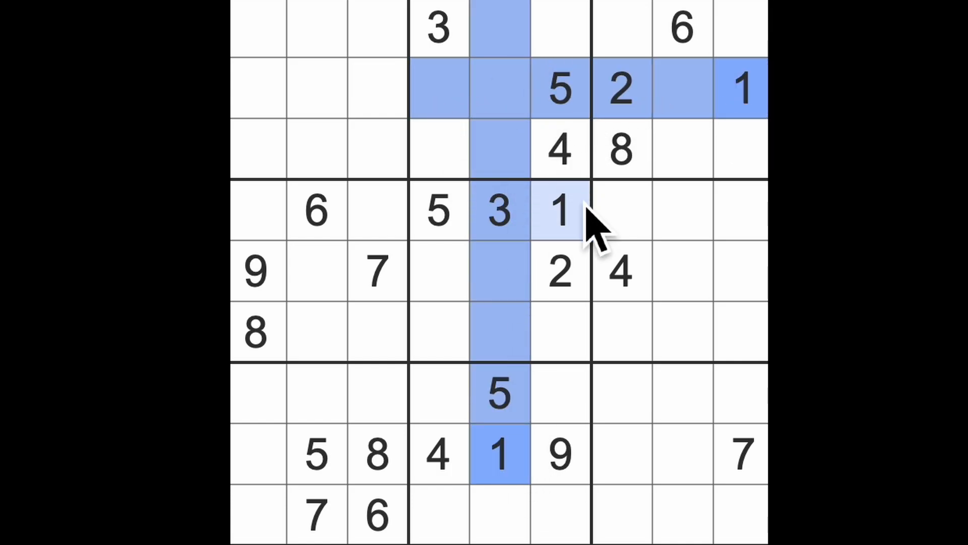
Step: Enter 1 in the empty cell at row 3, column 4
click(439, 149)
text(1)
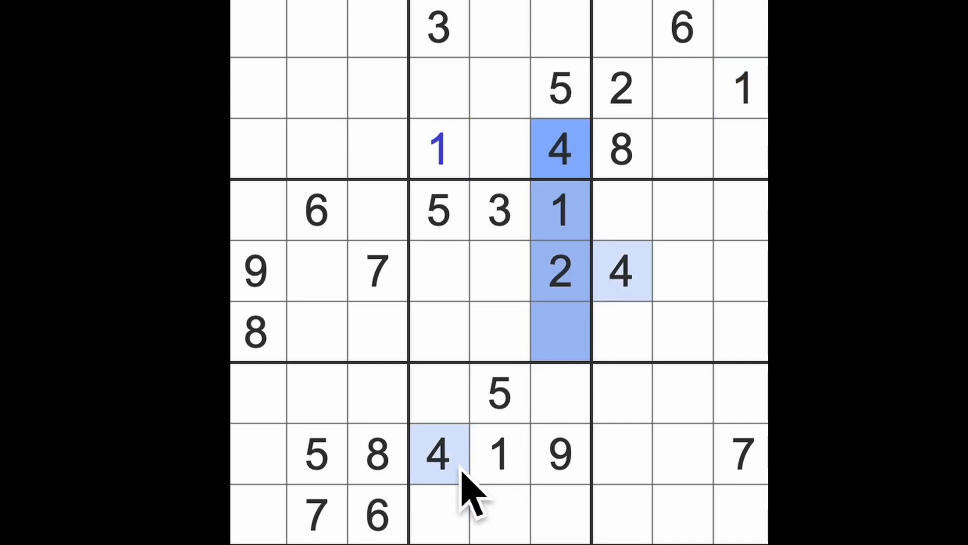
Step: Fill row 6 of the centre box with 9 in column 4, 4 in column 5, 7 in column 6
click(438, 271)
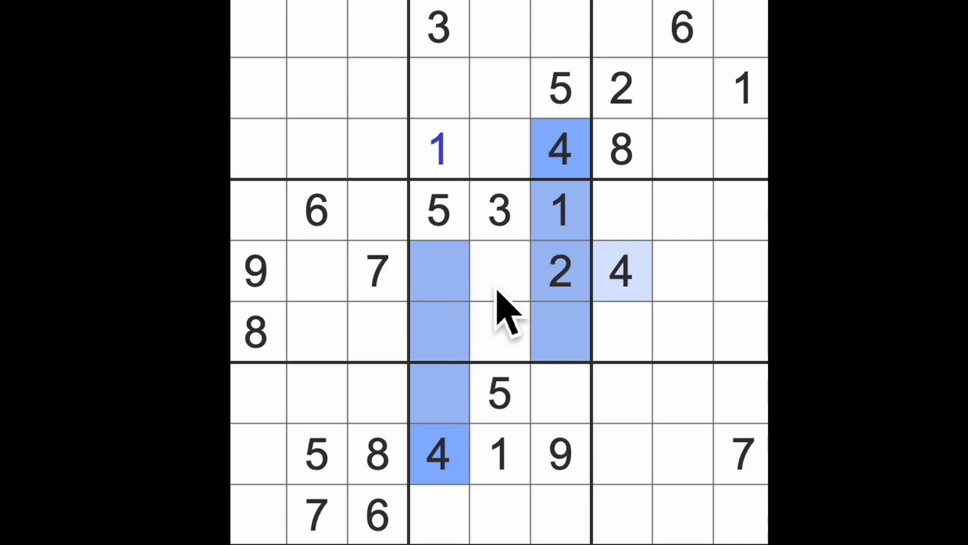
click(497, 331)
text(4)
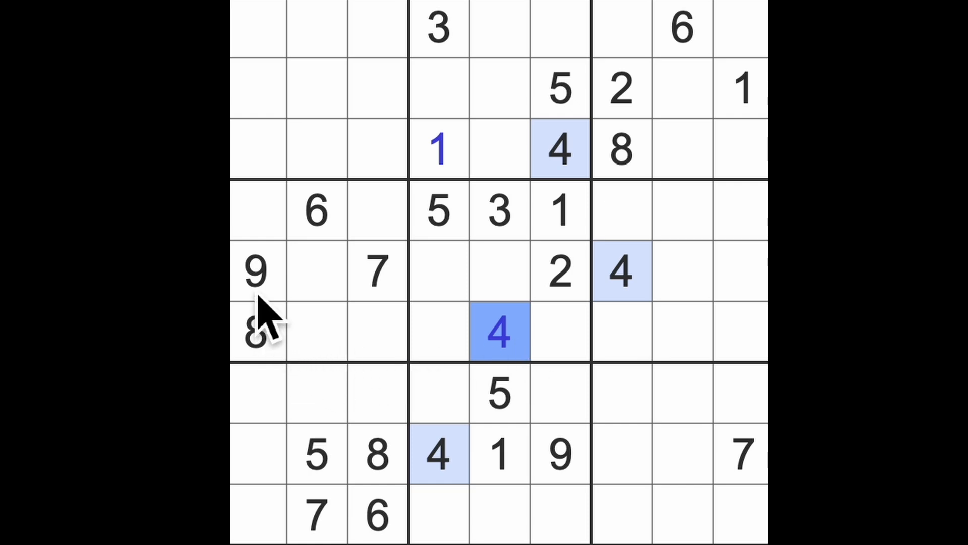
click(438, 332)
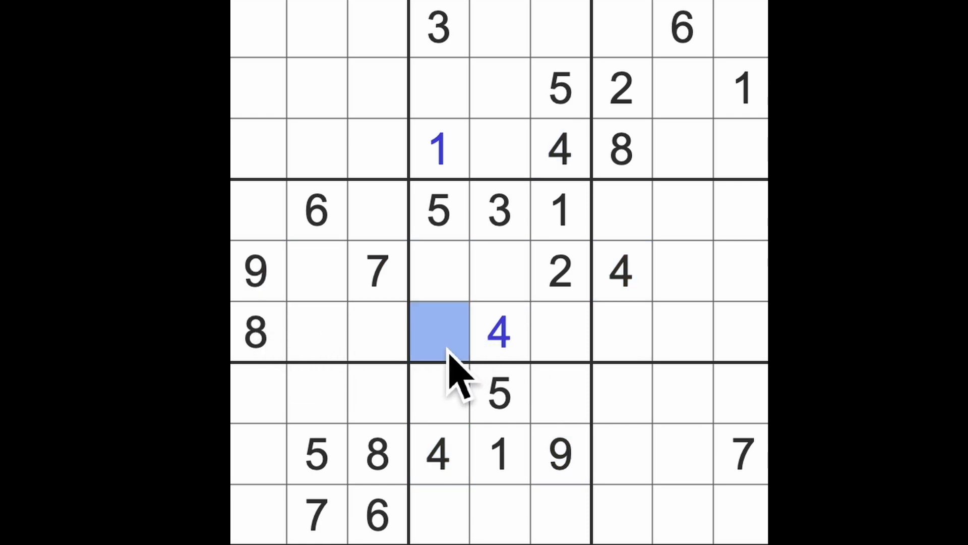
click(561, 331)
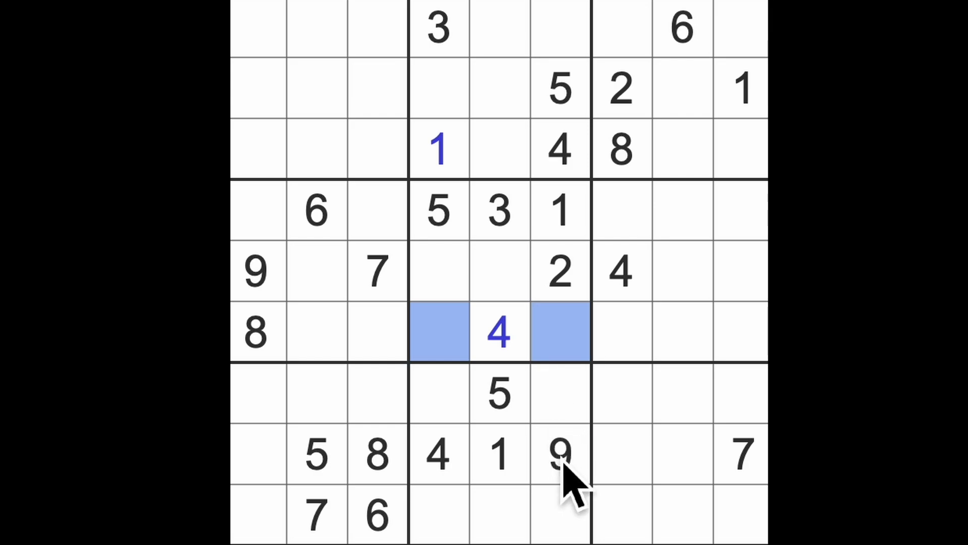
click(438, 330)
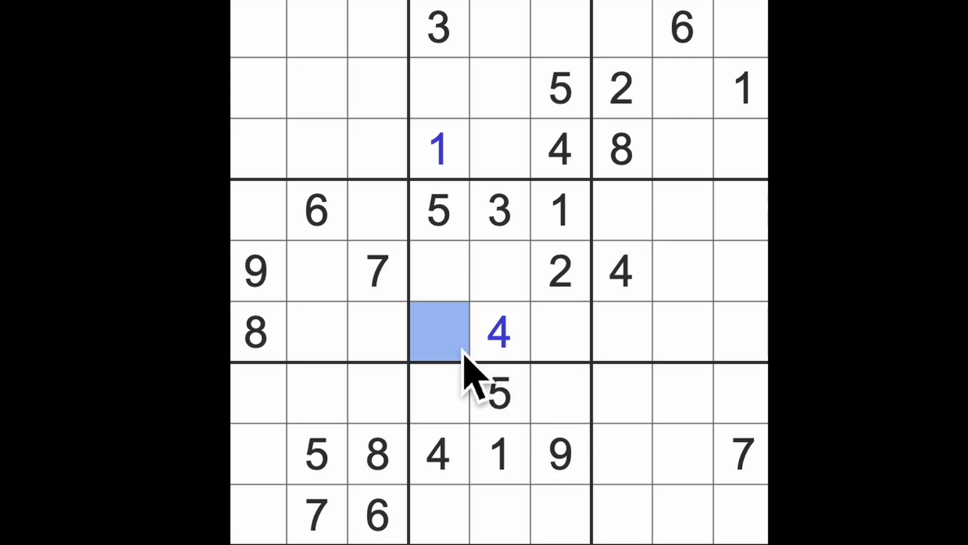
click(559, 332)
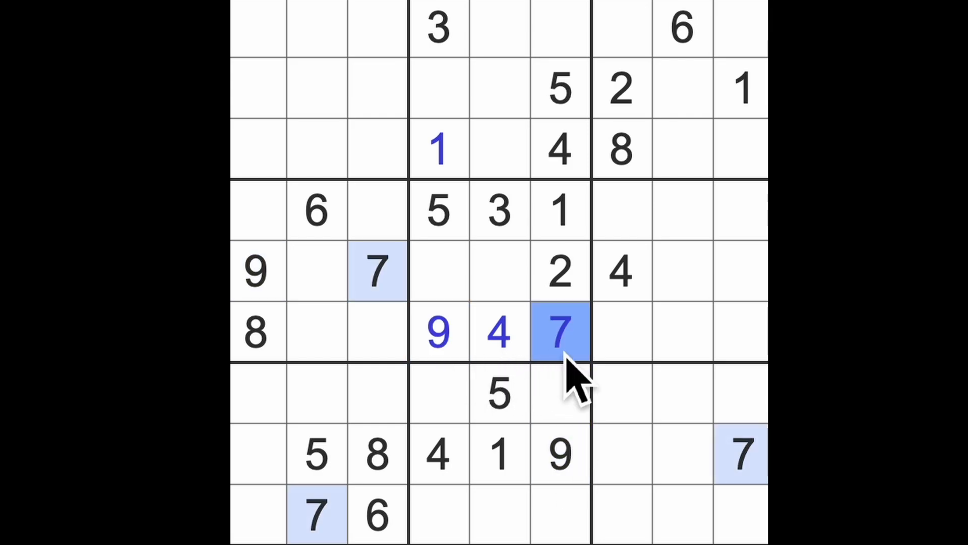
click(470, 272)
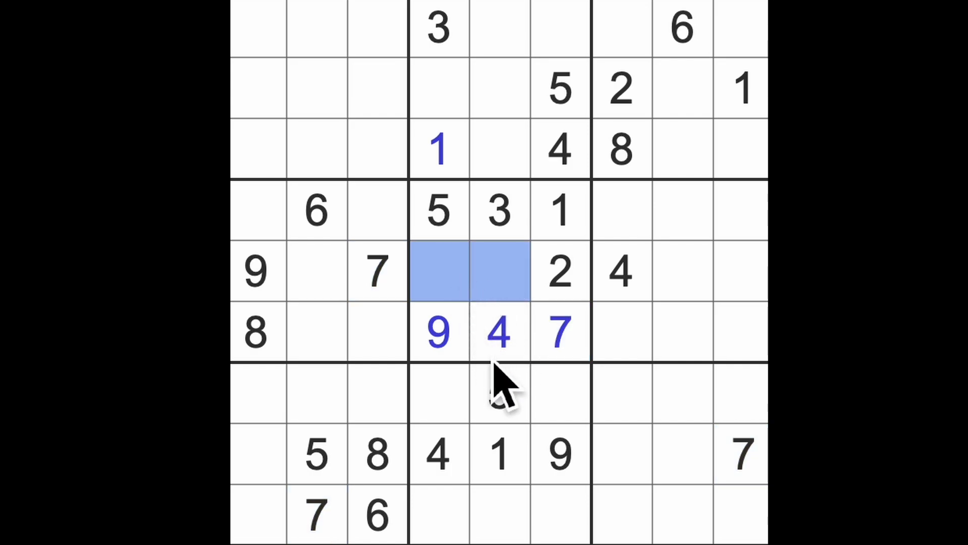
click(499, 396)
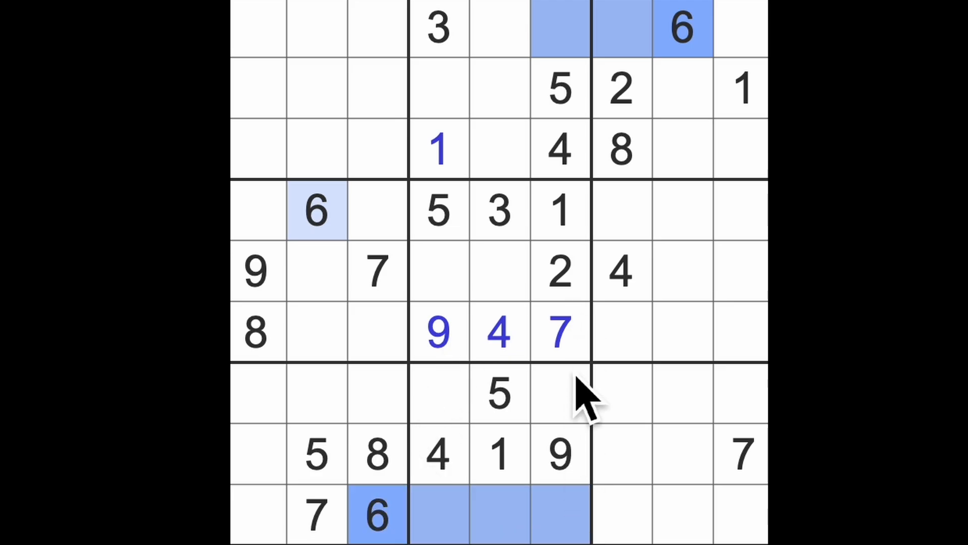
Step: Enter 6, 3 and 8 into the empty cells of column 6
click(559, 392)
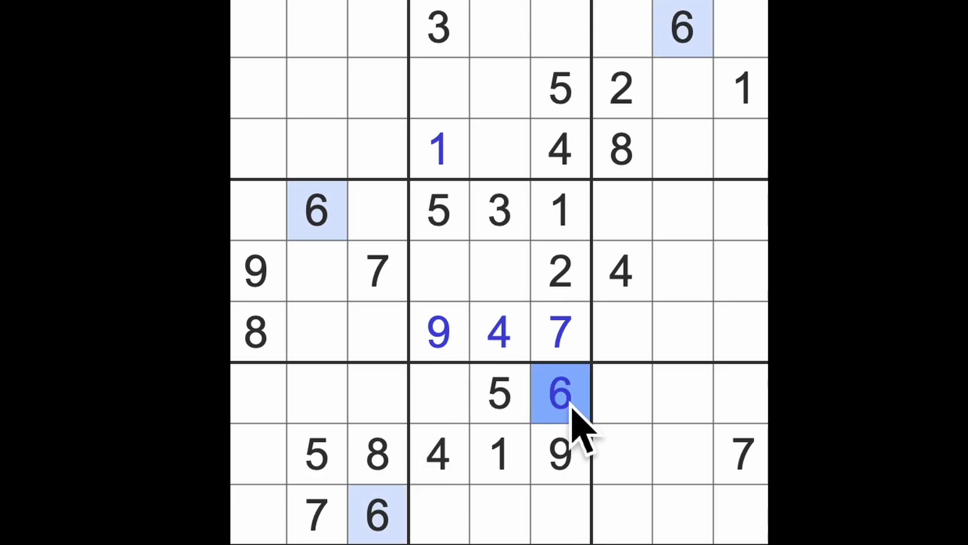
click(437, 28)
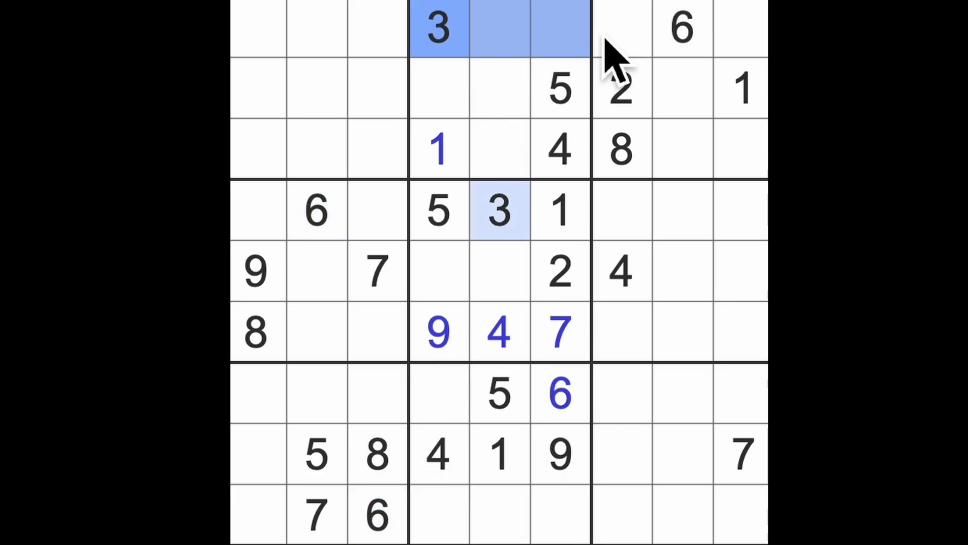
click(559, 515)
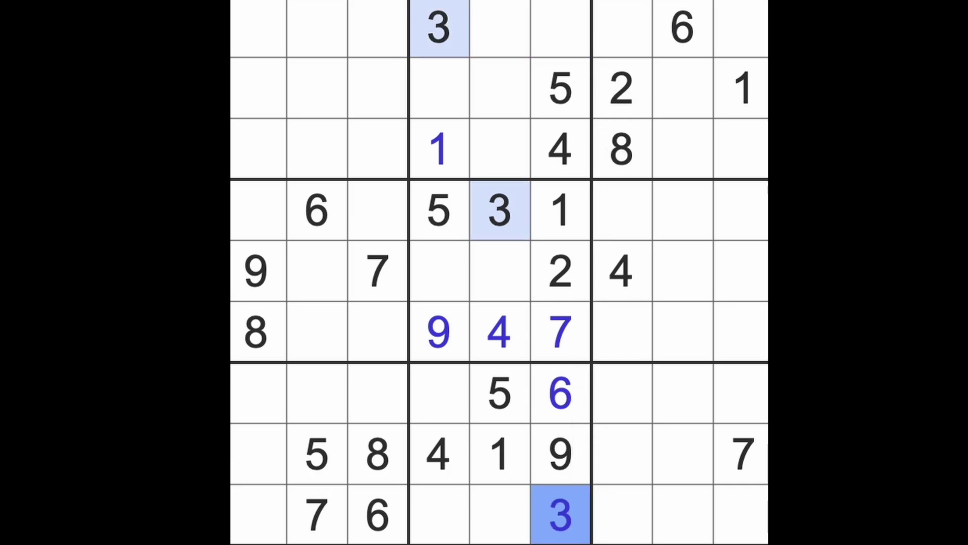
click(559, 28)
text(8)
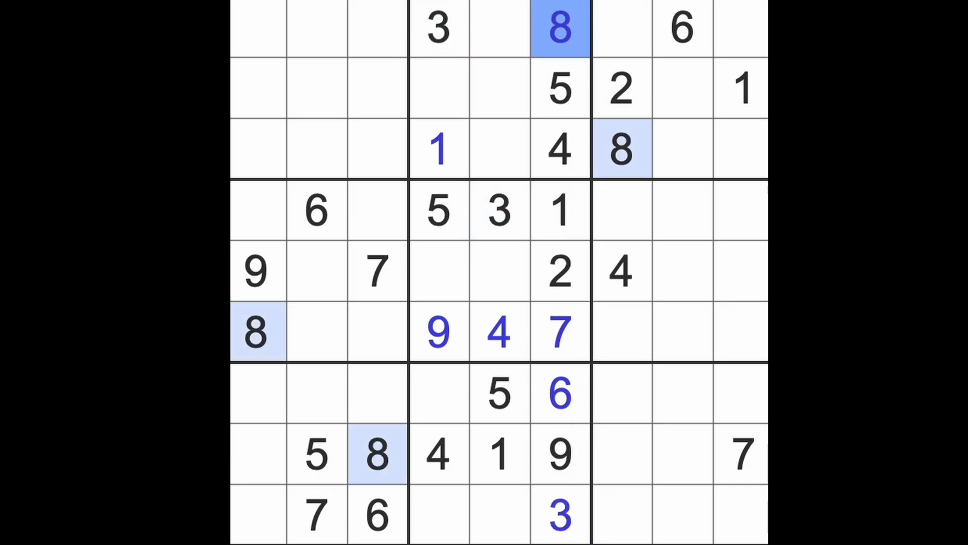
Step: Place an 8 at row 2, column 2 in the top-left box
click(316, 149)
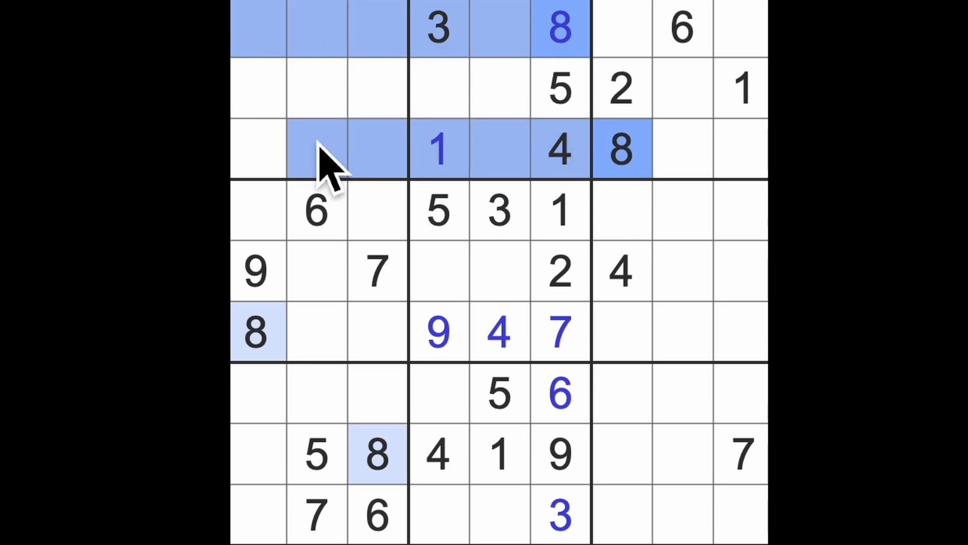
click(377, 272)
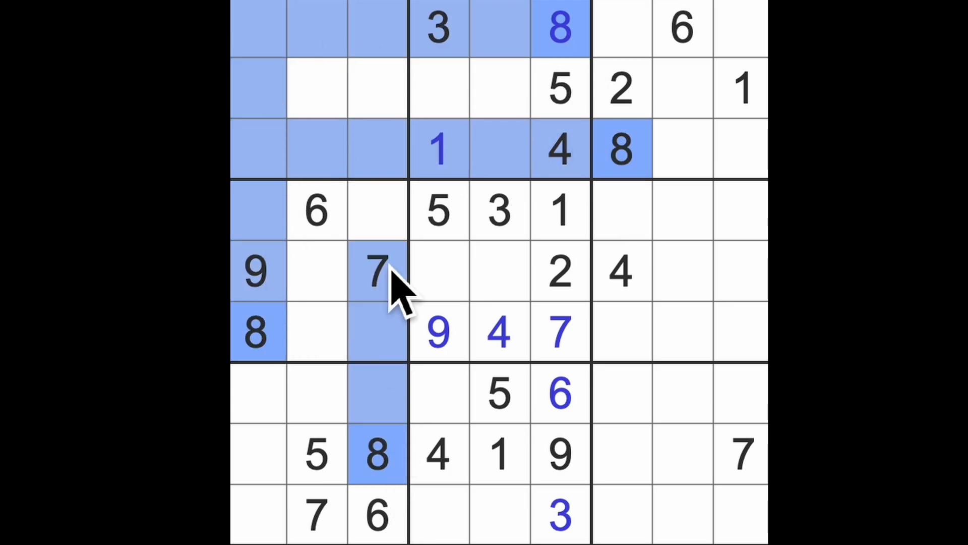
click(316, 88)
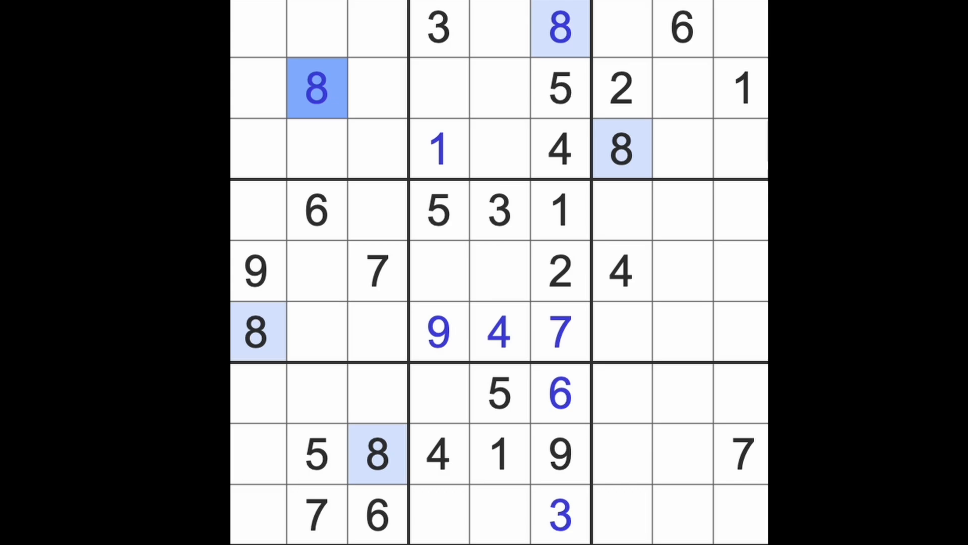
mouse_move(242, 315)
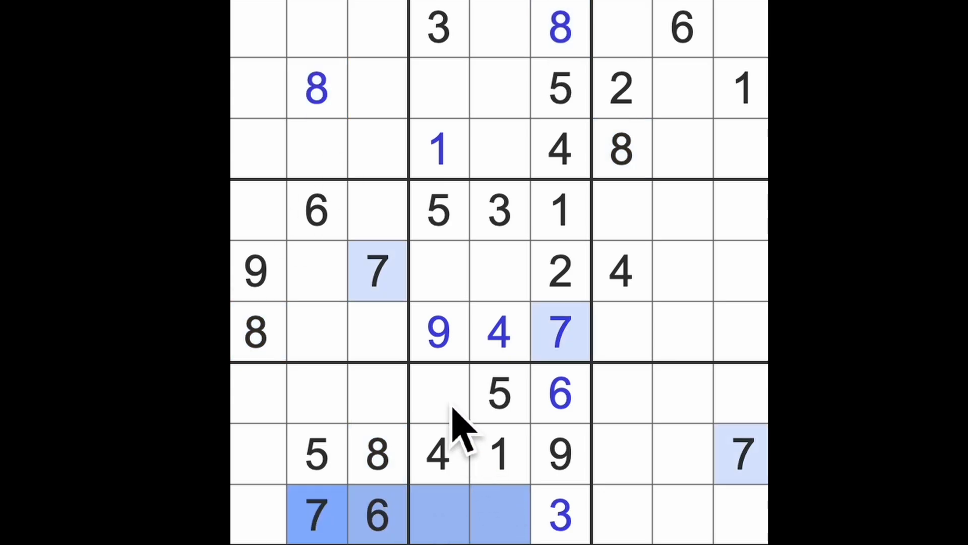
Step: Complete the centre box with an 8 at row 5, column 4 and a 6 beside it
click(620, 89)
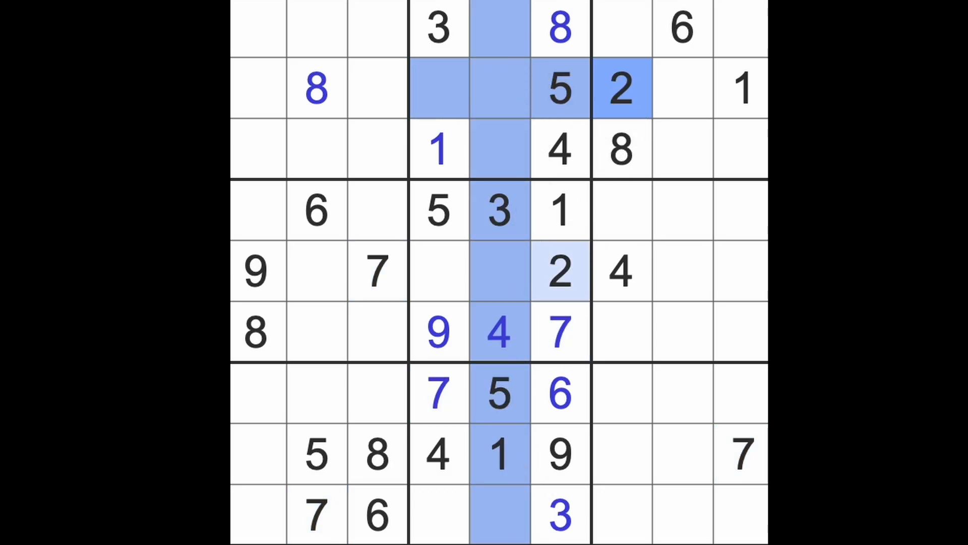
click(500, 512)
text(8)
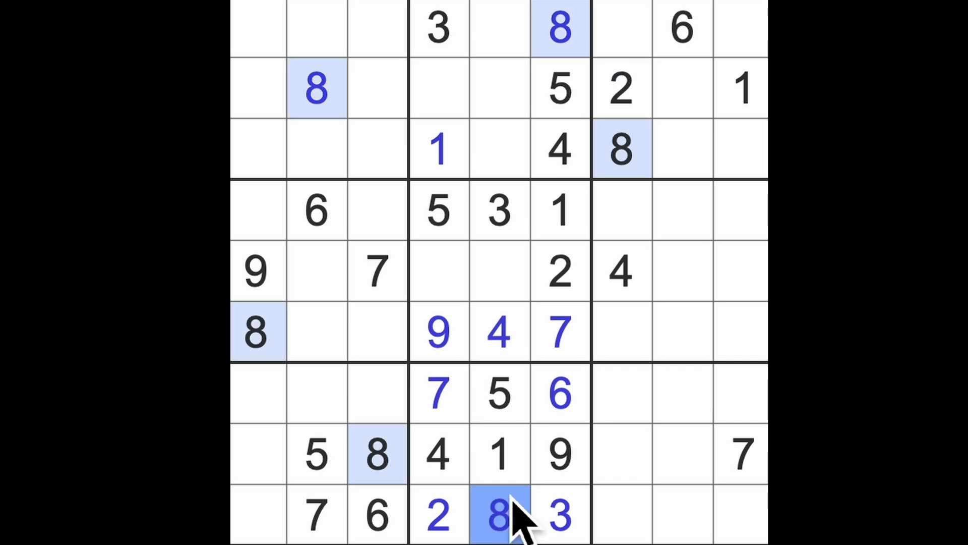
click(439, 270)
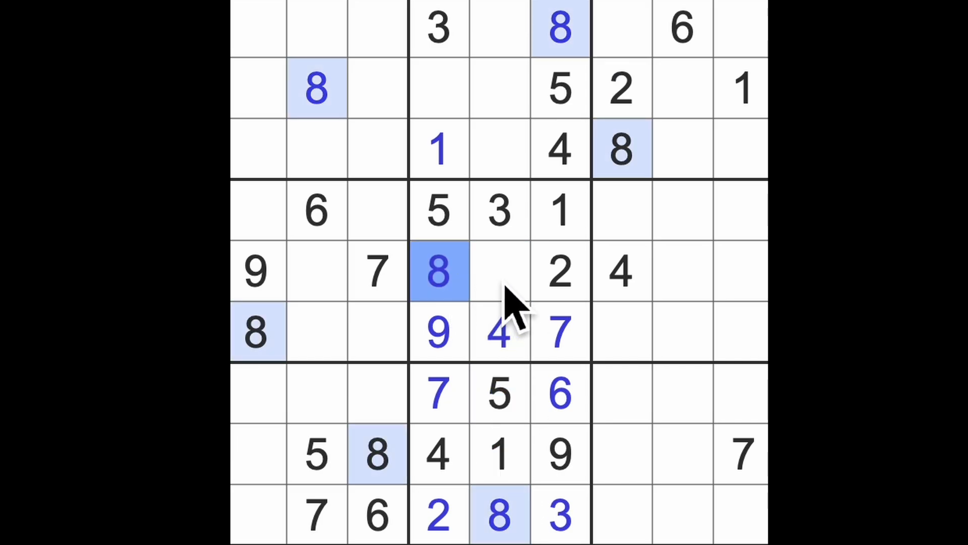
click(498, 272)
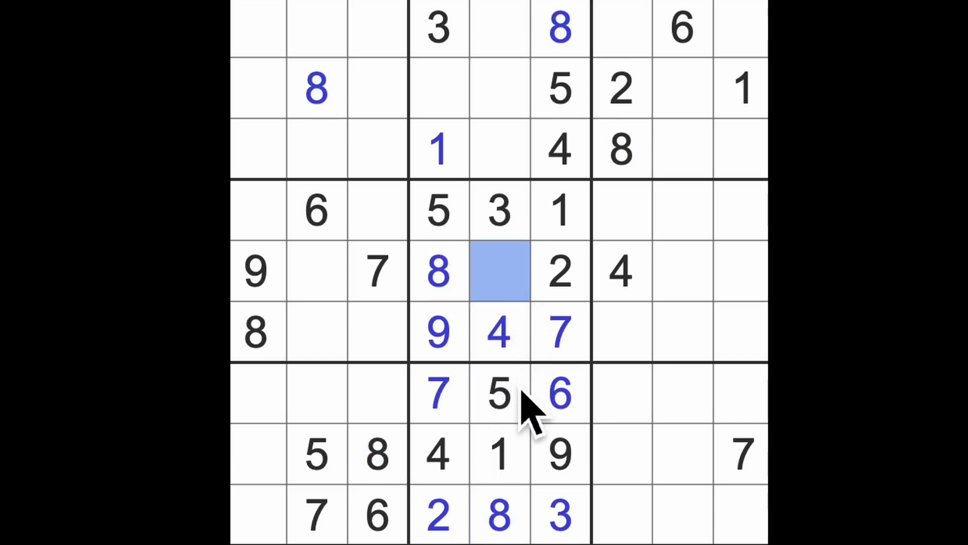
click(499, 270)
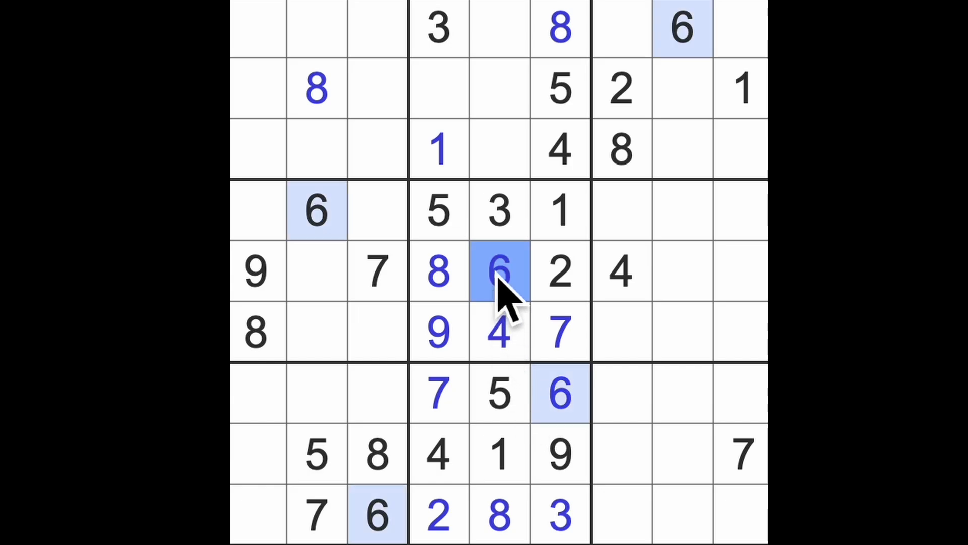
Step: Put a 6 at row 2, column 4 in the top-middle box
click(437, 88)
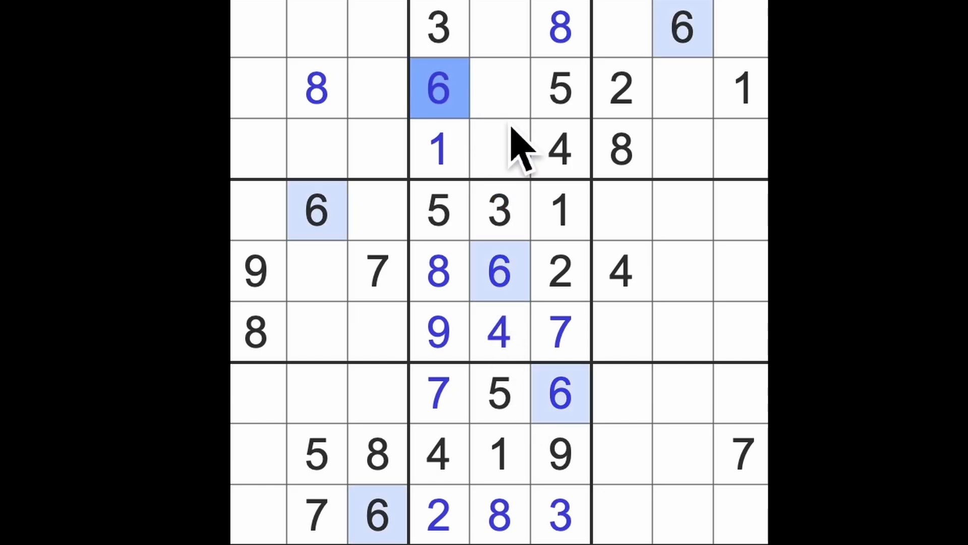
click(498, 148)
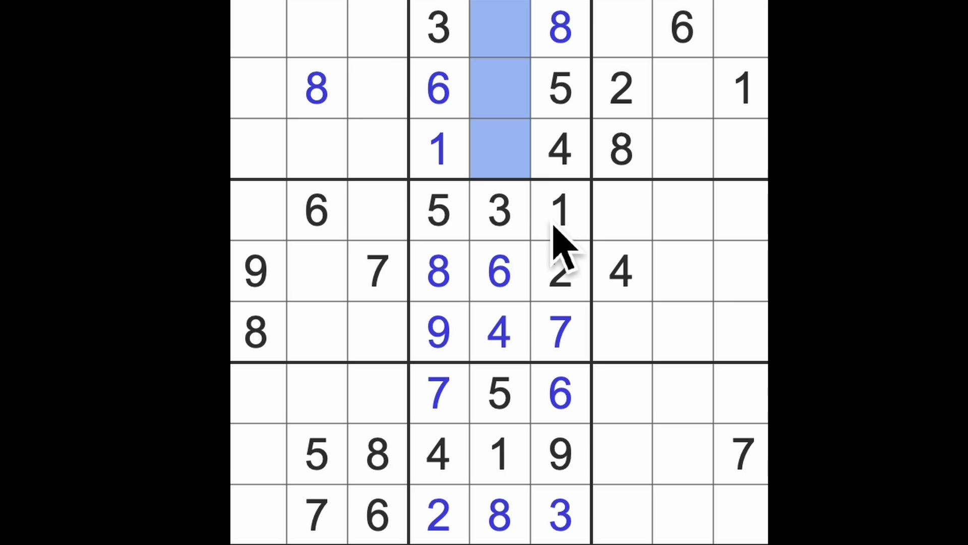
mouse_move(519, 254)
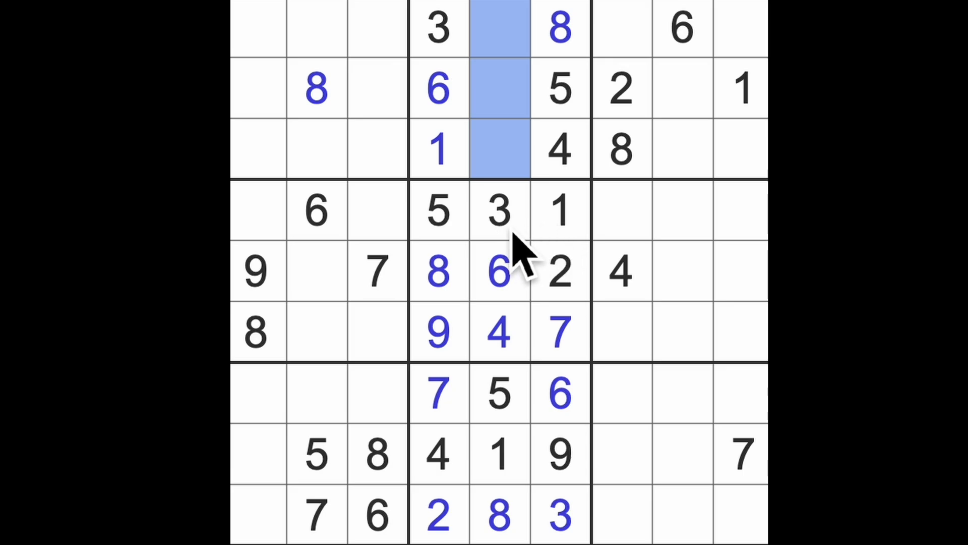
mouse_move(544, 259)
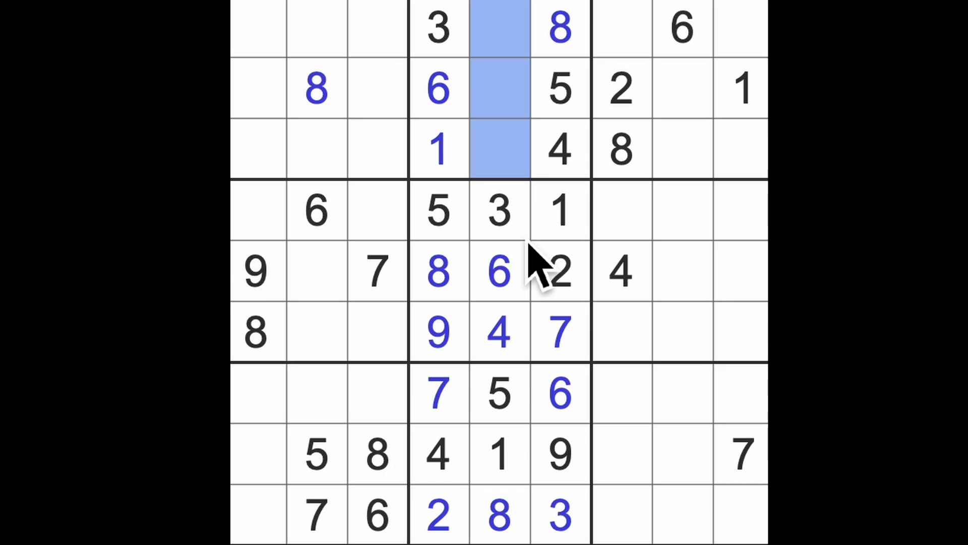
click(741, 90)
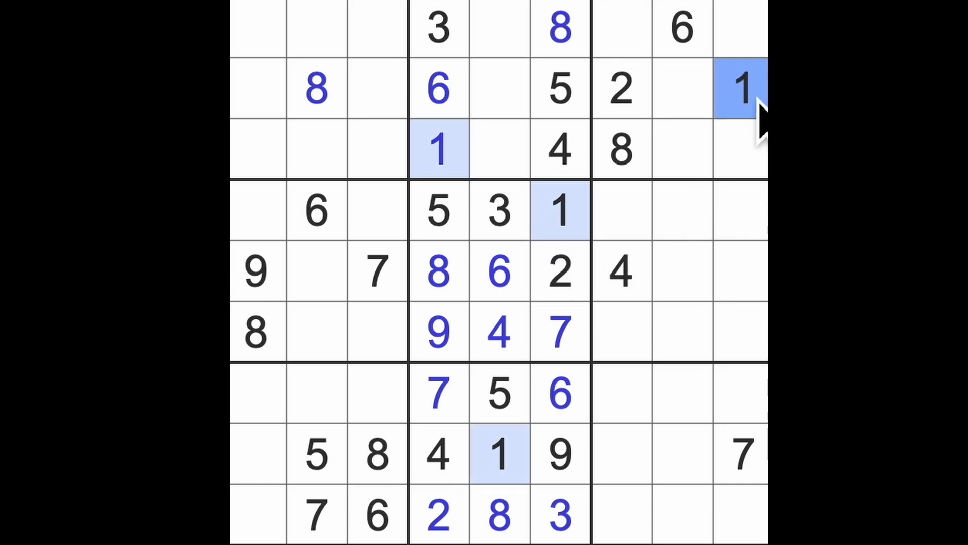
mouse_move(766, 192)
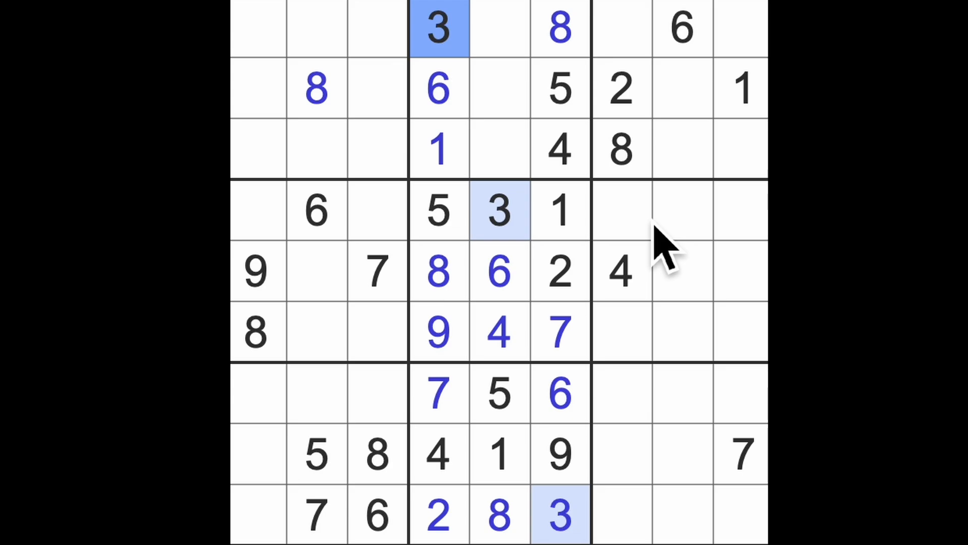
mouse_move(654, 248)
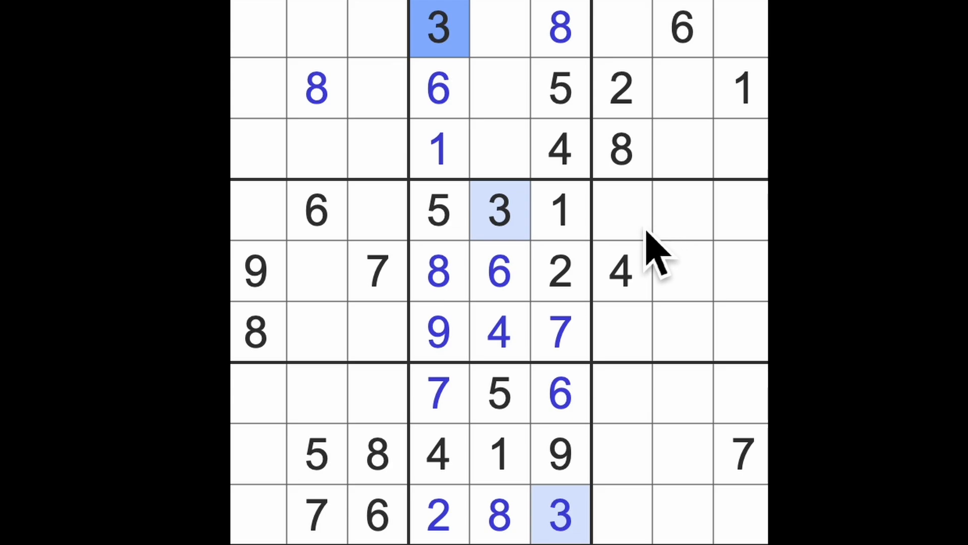
click(617, 272)
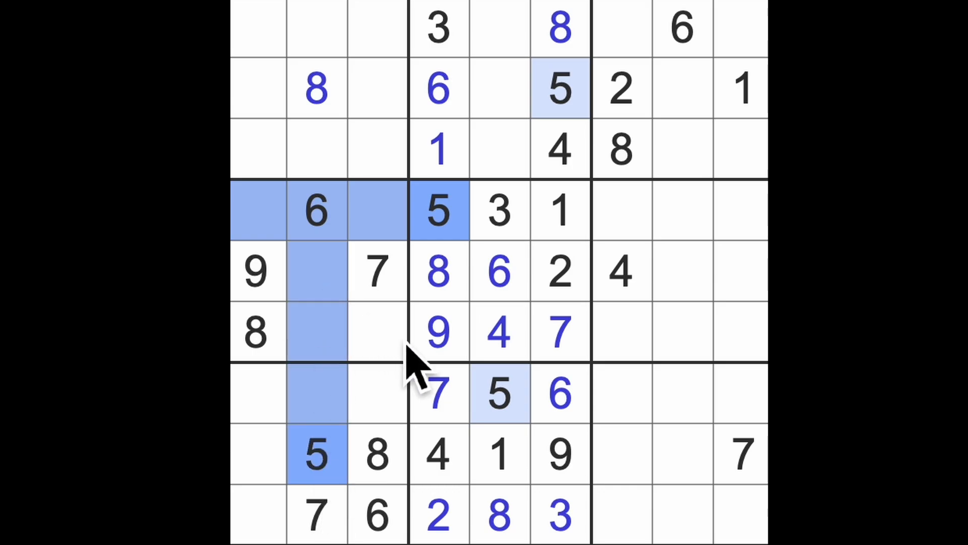
Step: Place a 5 at row 6, column 3 and 6s at r8c7, r6c9 and r3c1
click(377, 334)
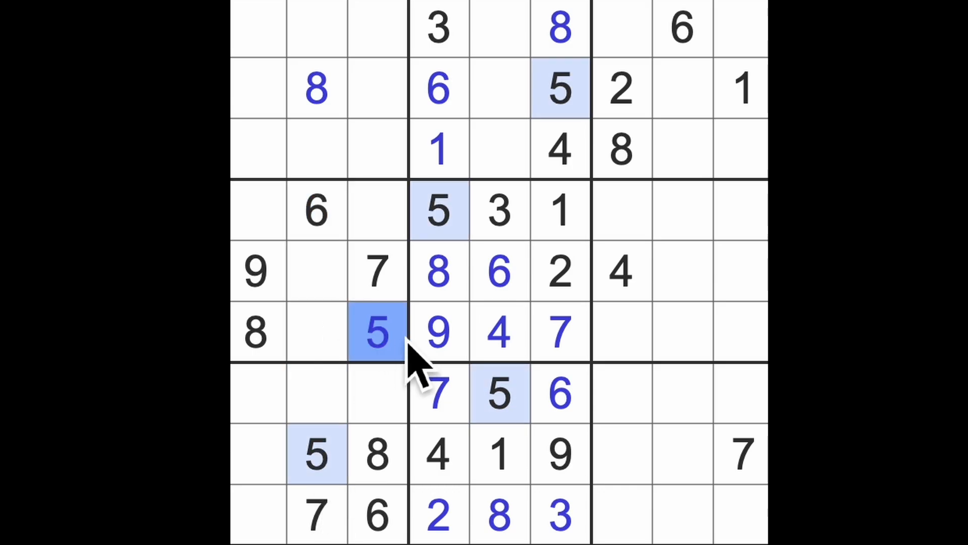
mouse_move(488, 389)
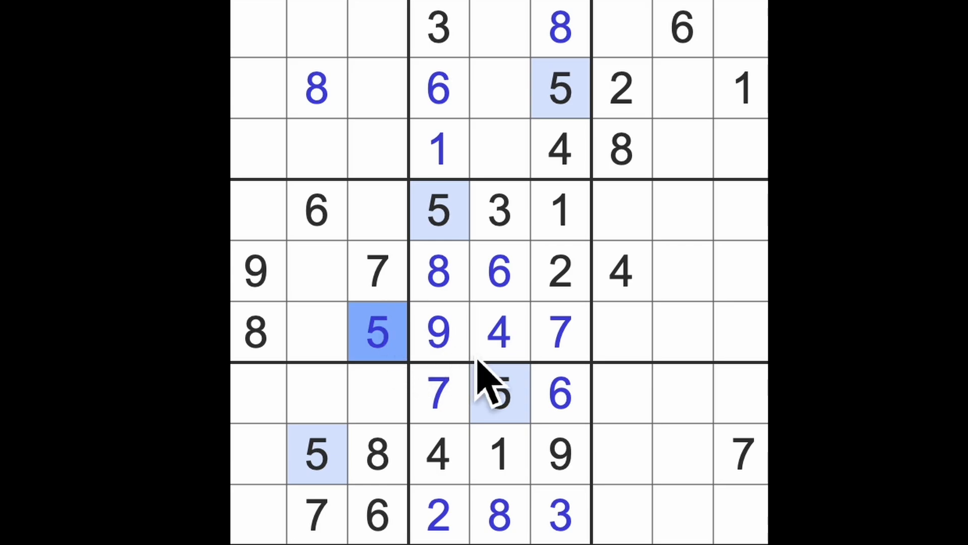
click(559, 394)
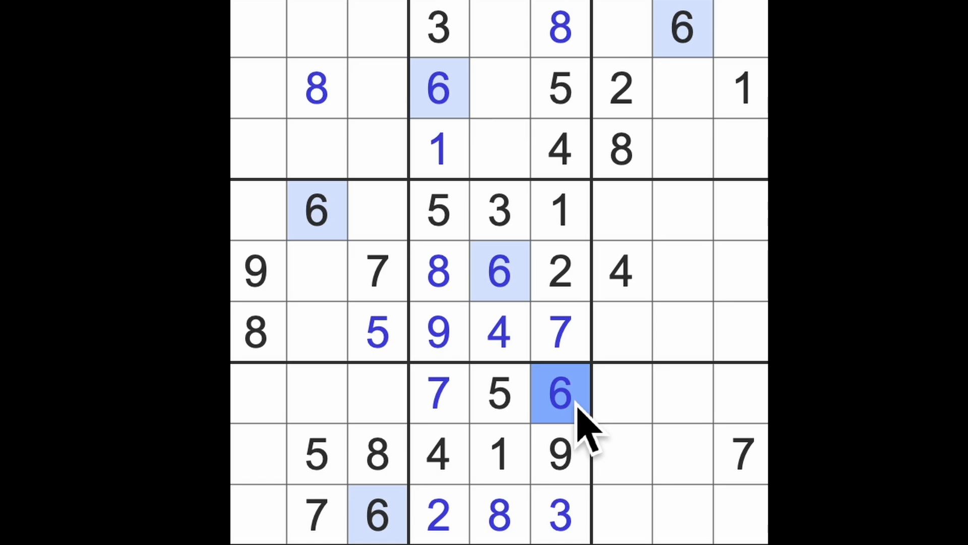
click(681, 513)
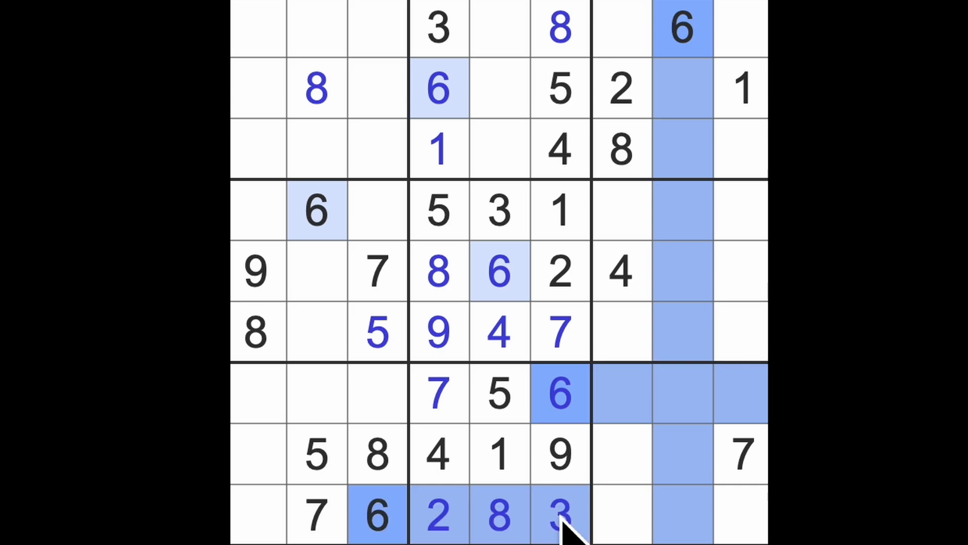
click(621, 454)
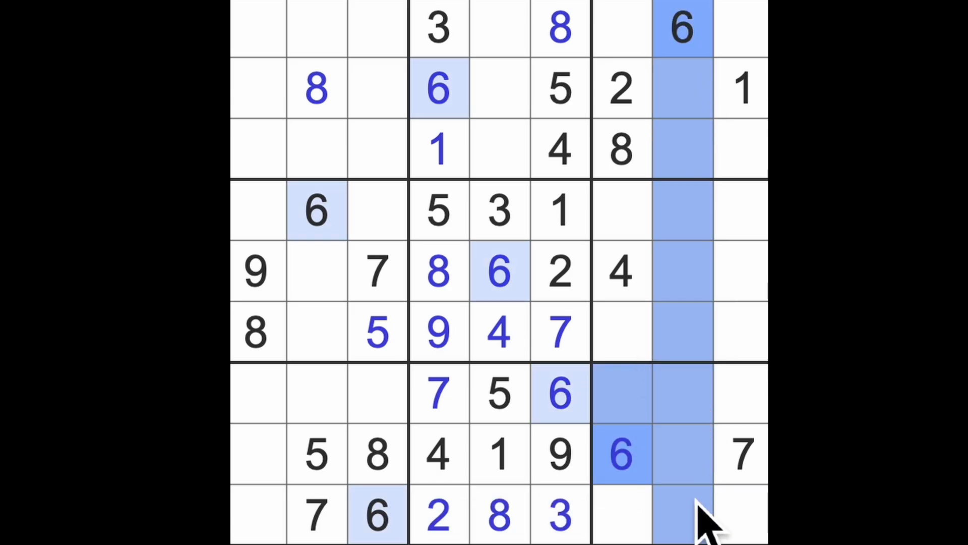
mouse_move(674, 408)
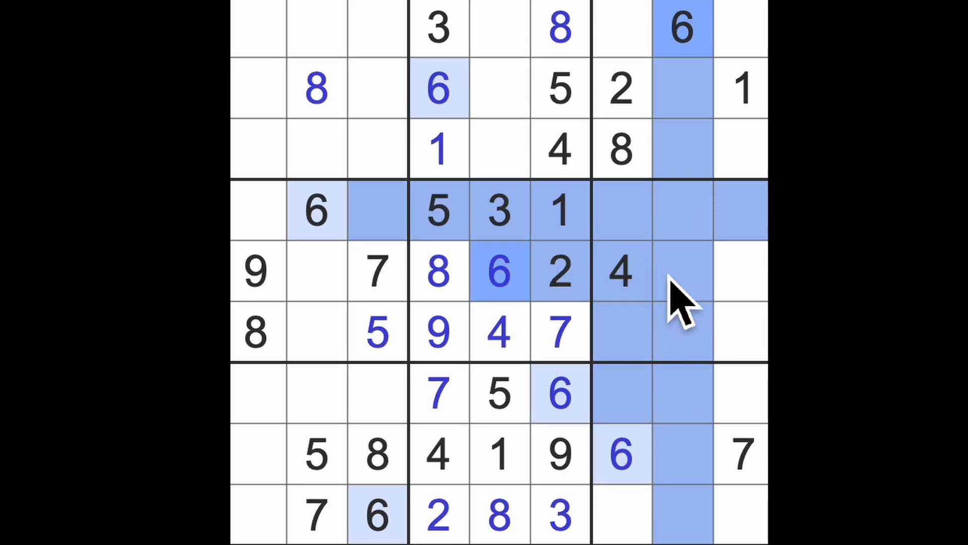
click(741, 333)
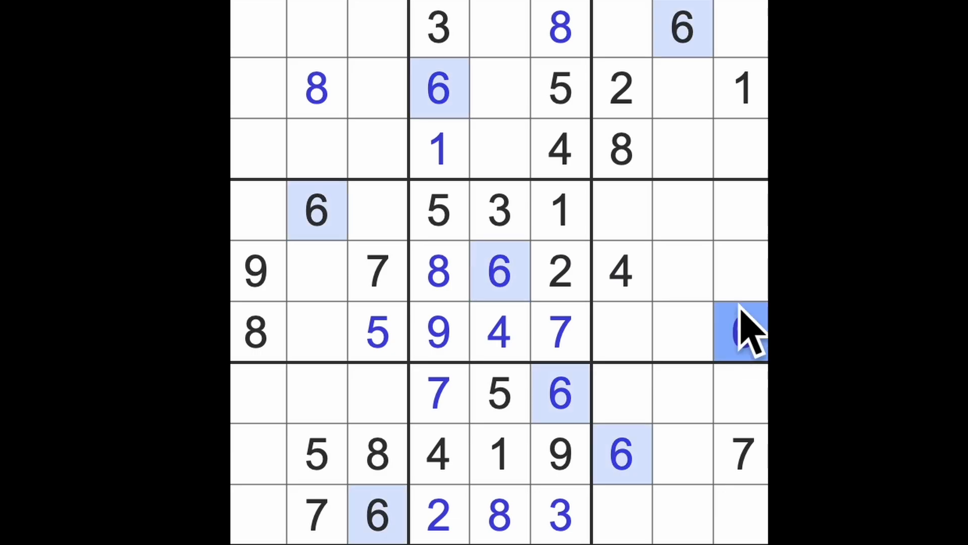
click(740, 333)
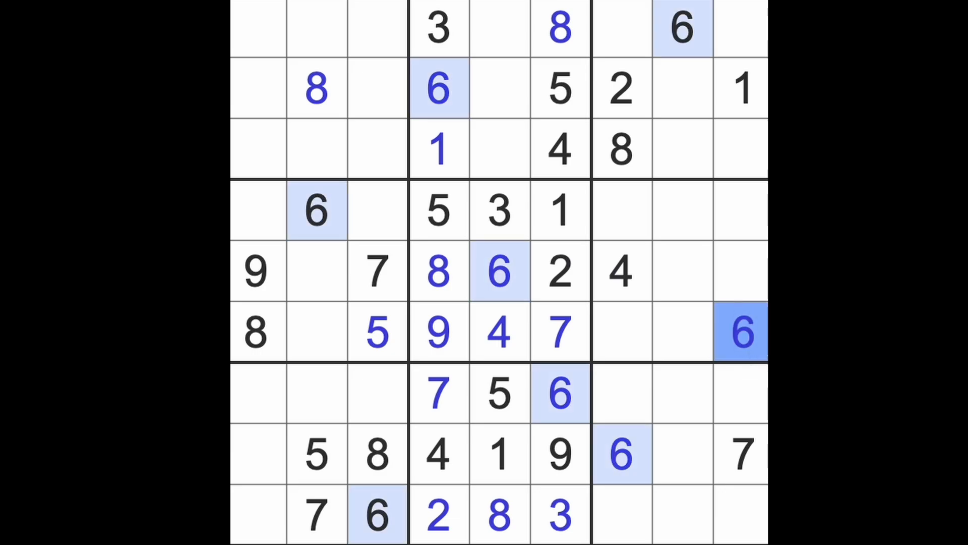
click(315, 88)
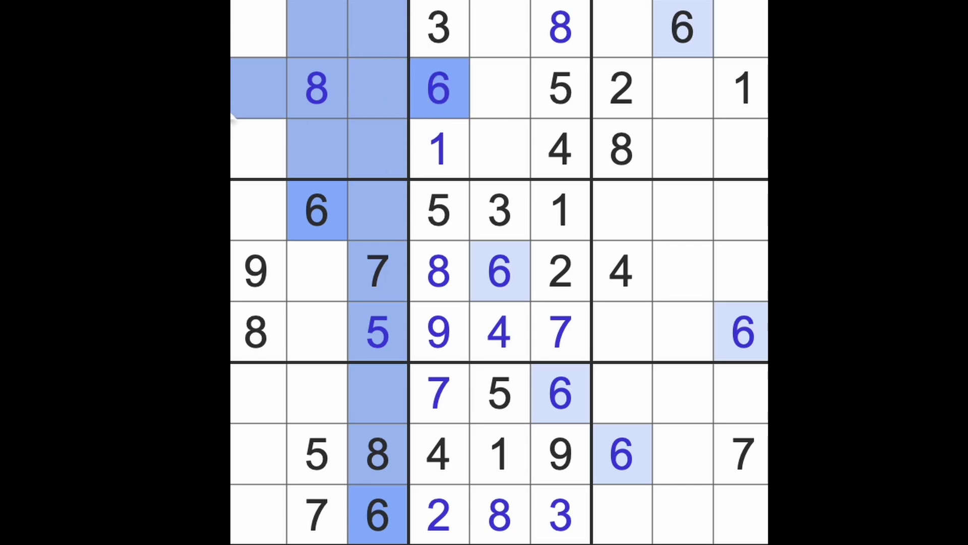
click(258, 148)
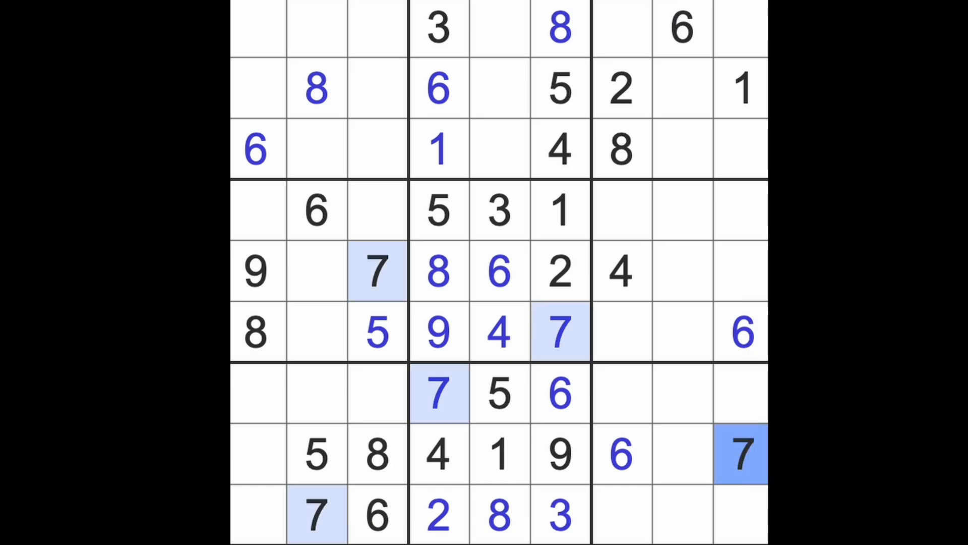
mouse_move(716, 358)
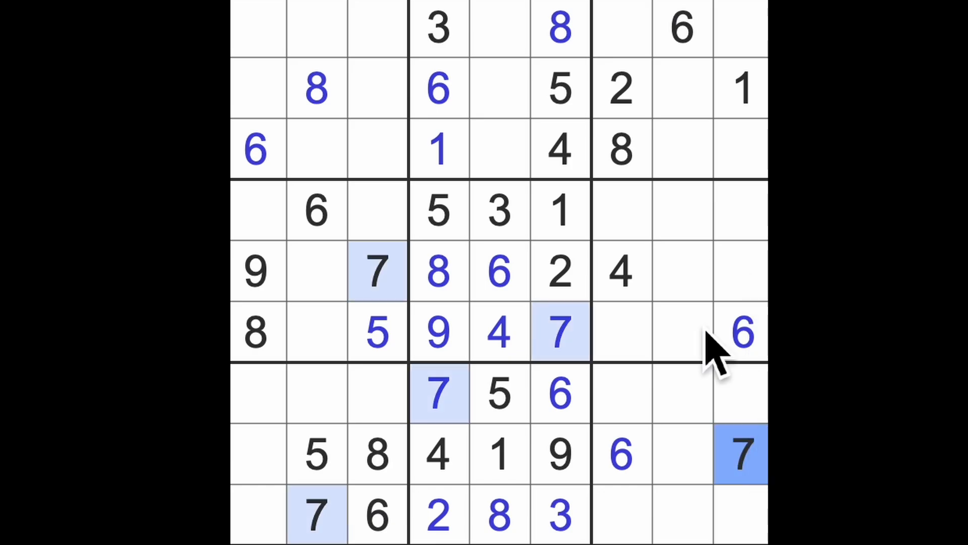
Step: Enter 5 and 7 at rows 1–2 of column 1, and 9 at row 2, column 5
click(377, 333)
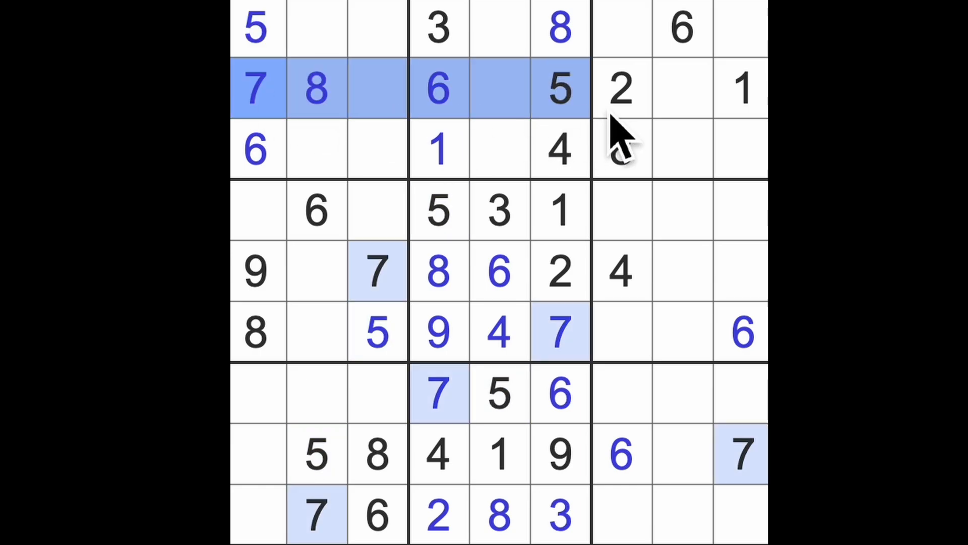
click(500, 28)
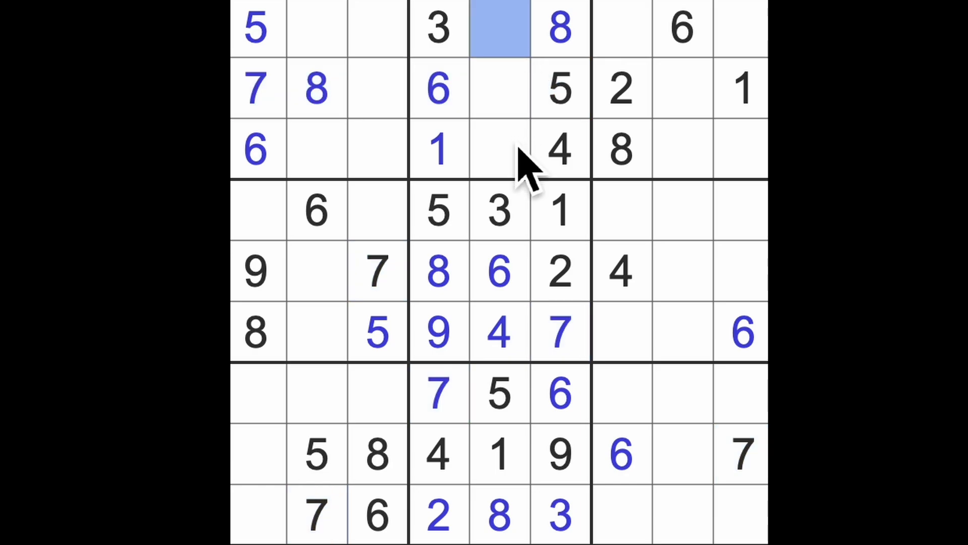
click(499, 88)
text(9)
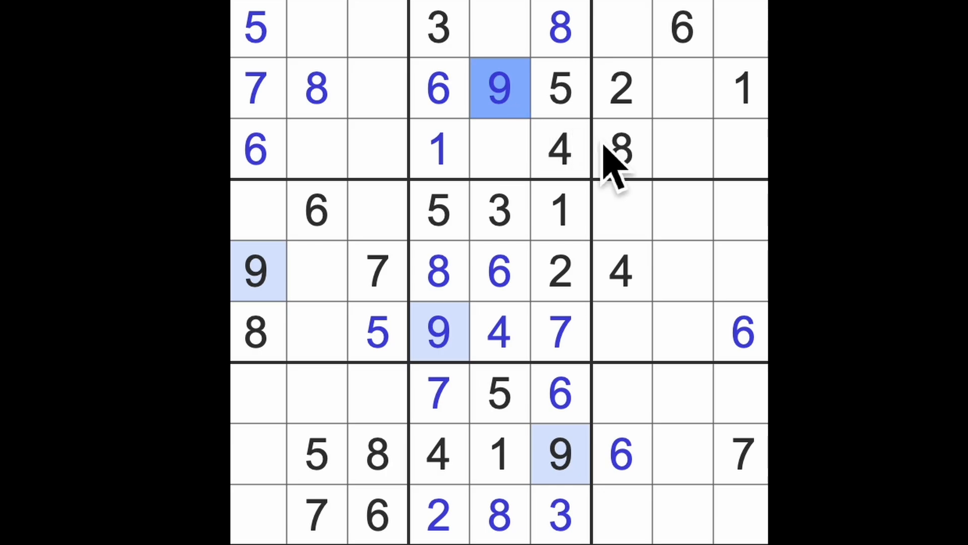
click(740, 88)
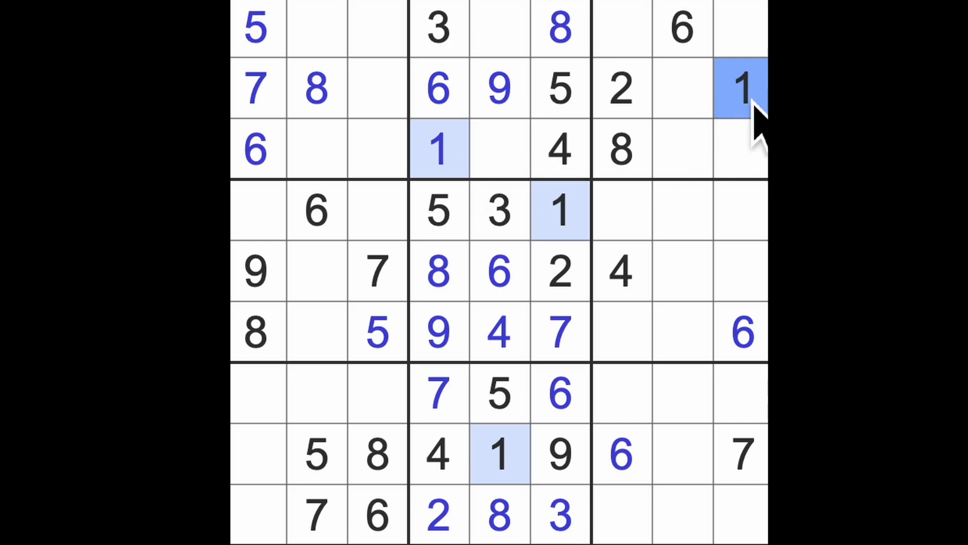
Step: Enter a 1 at row 1, column 3 of the top-left box
click(377, 210)
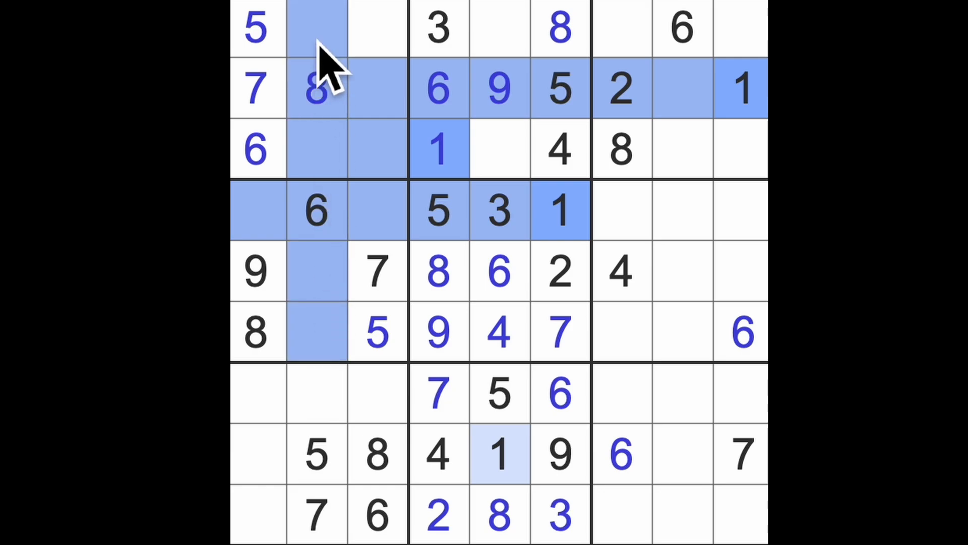
click(377, 28)
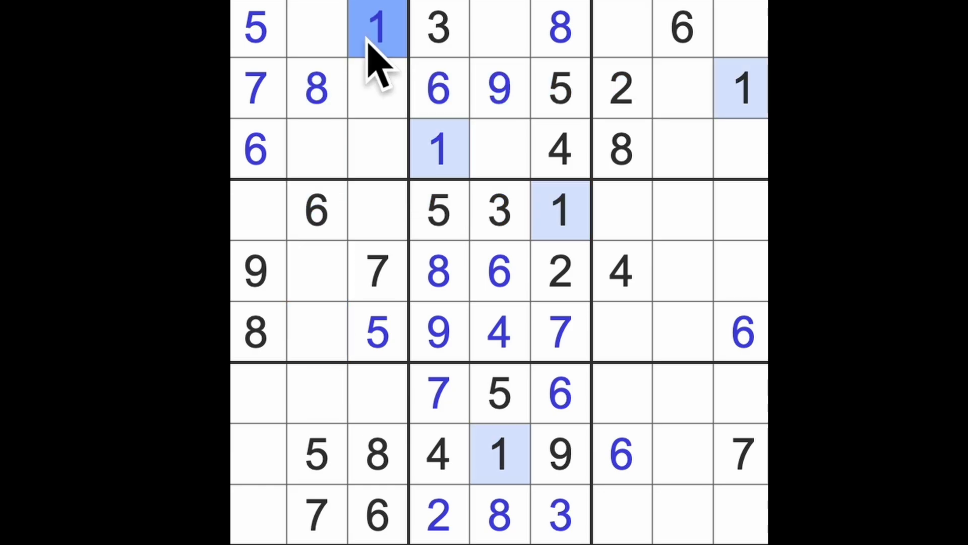
mouse_move(411, 179)
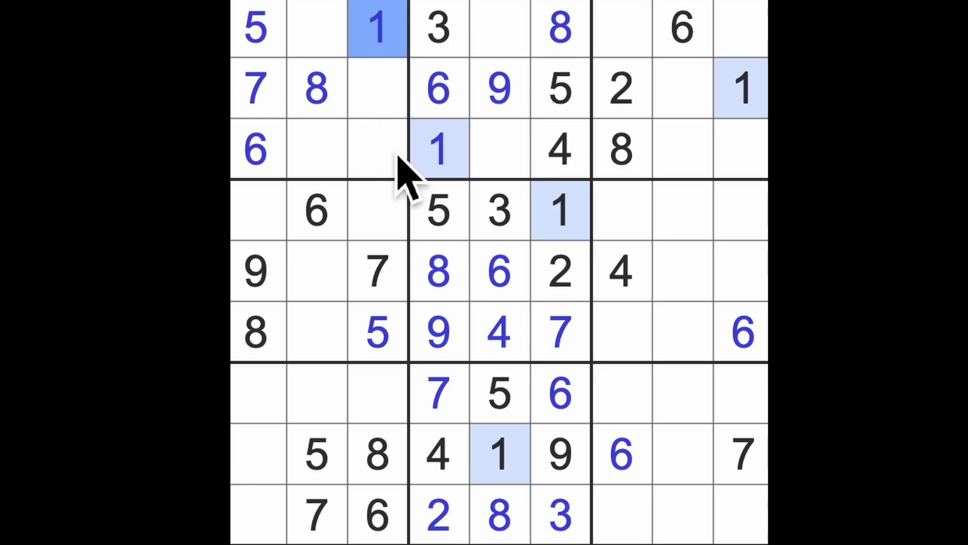
mouse_move(451, 185)
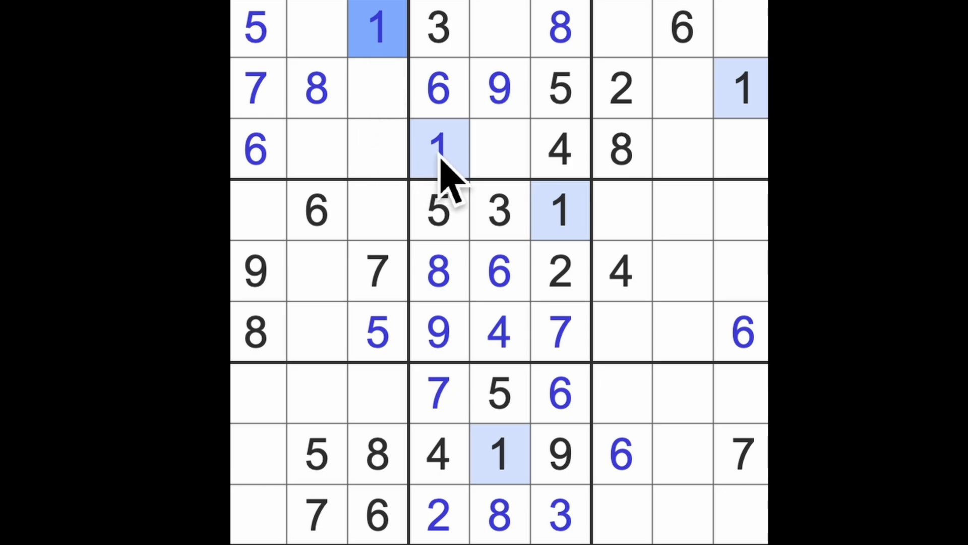
mouse_move(606, 142)
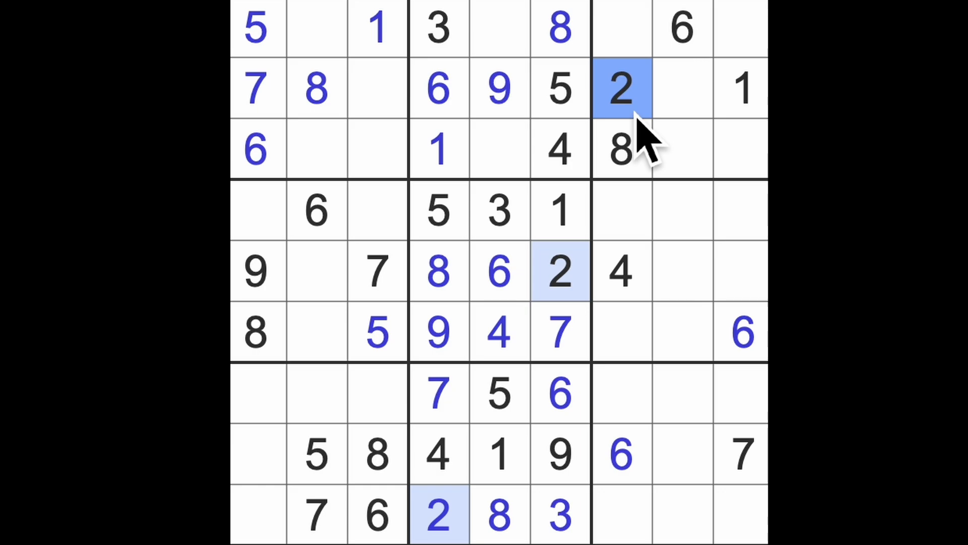
click(498, 210)
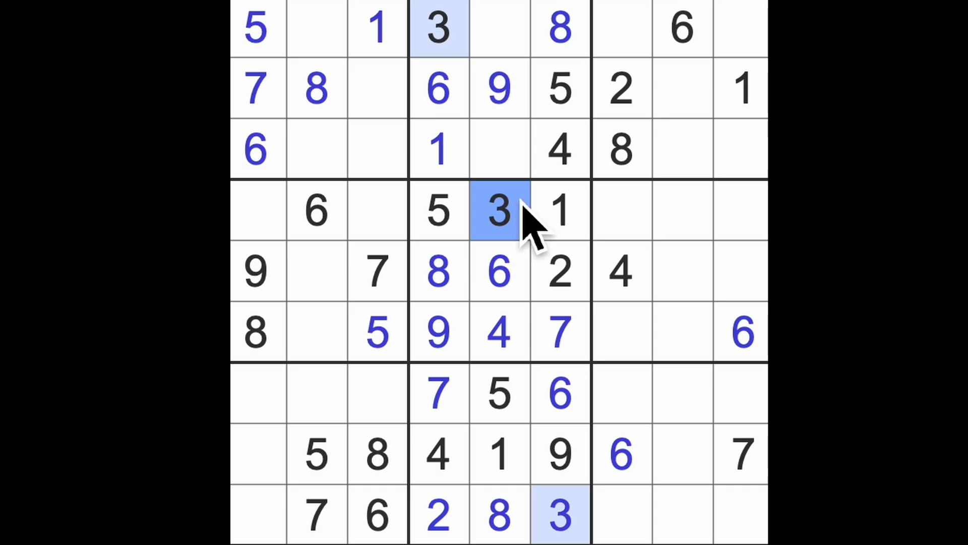
mouse_move(519, 254)
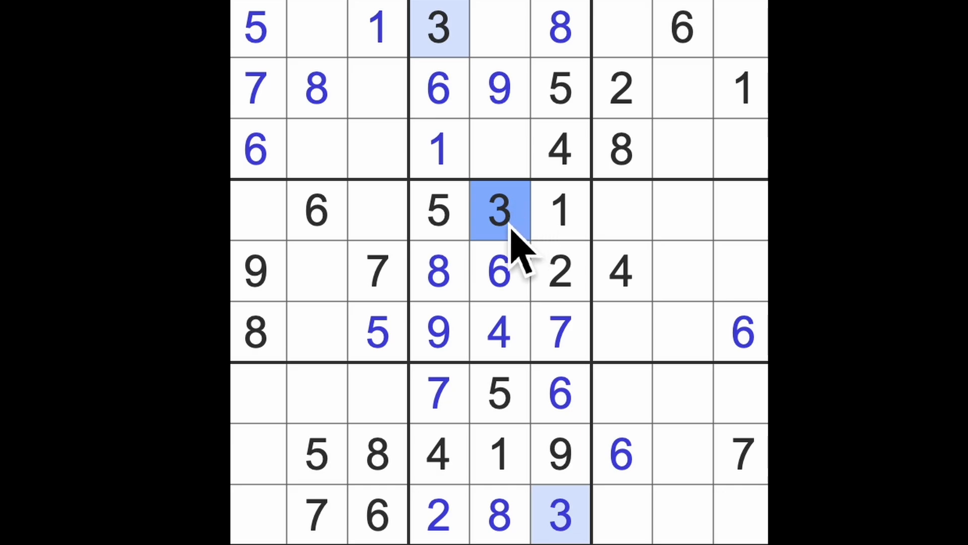
click(258, 210)
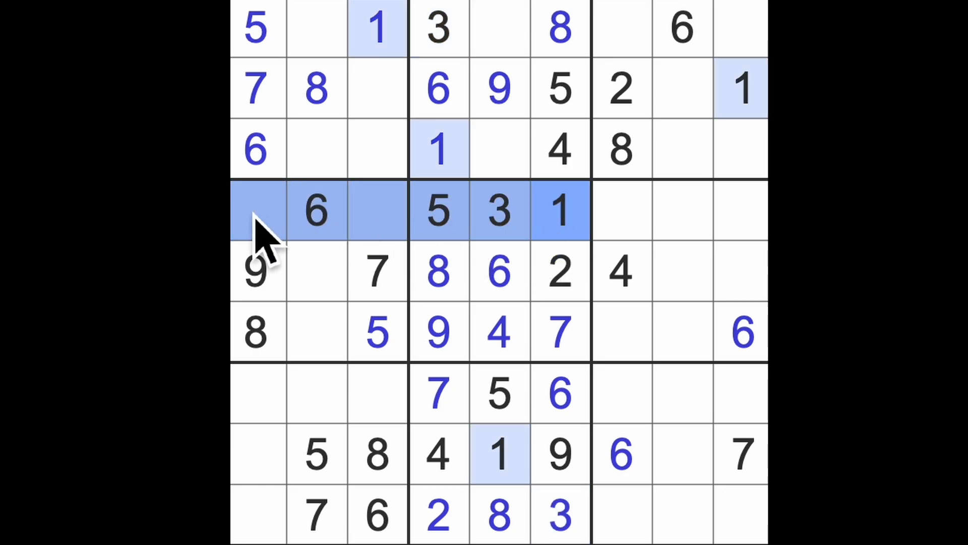
click(317, 333)
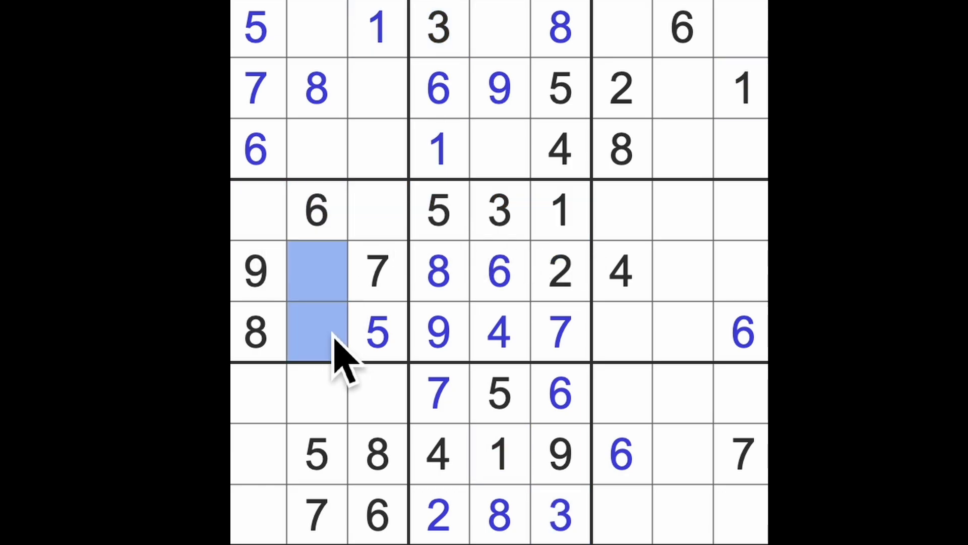
click(498, 209)
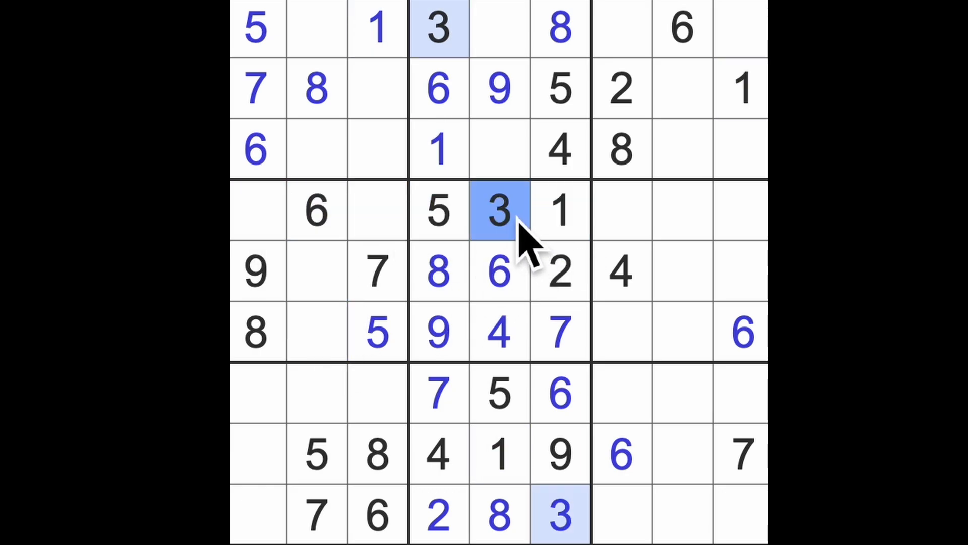
click(316, 332)
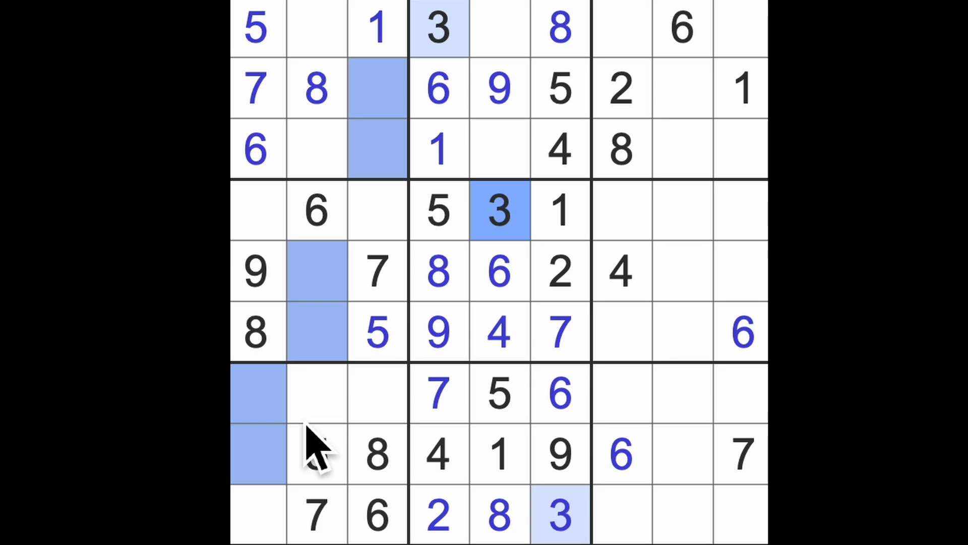
click(317, 454)
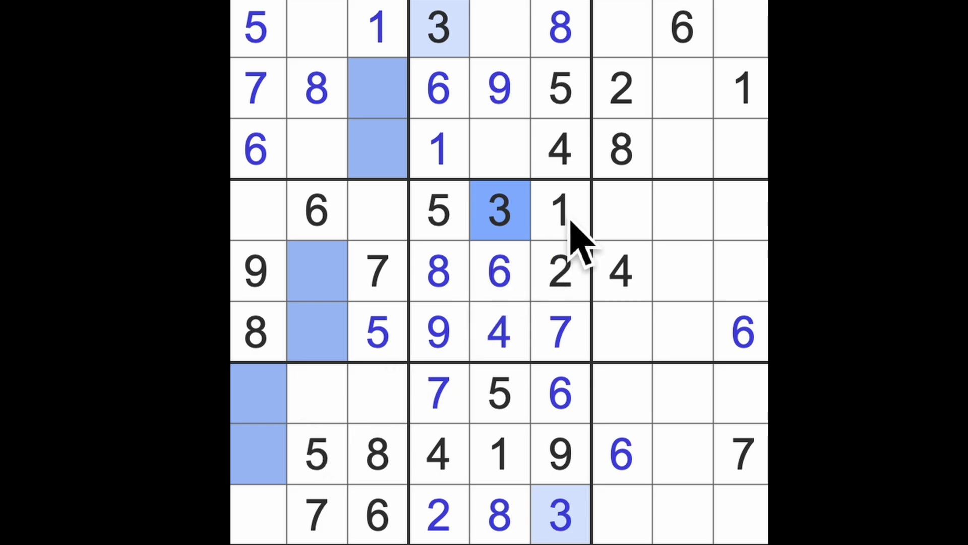
click(559, 210)
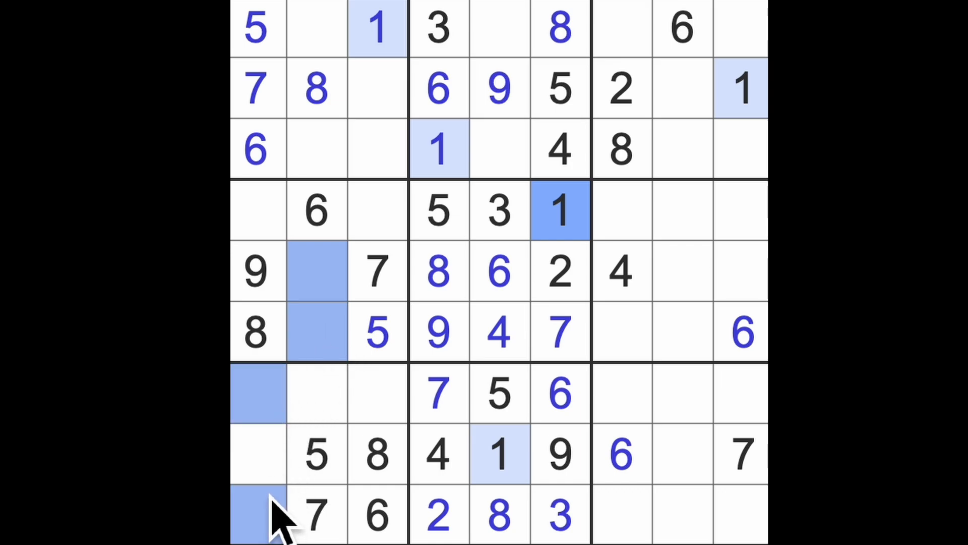
mouse_move(284, 501)
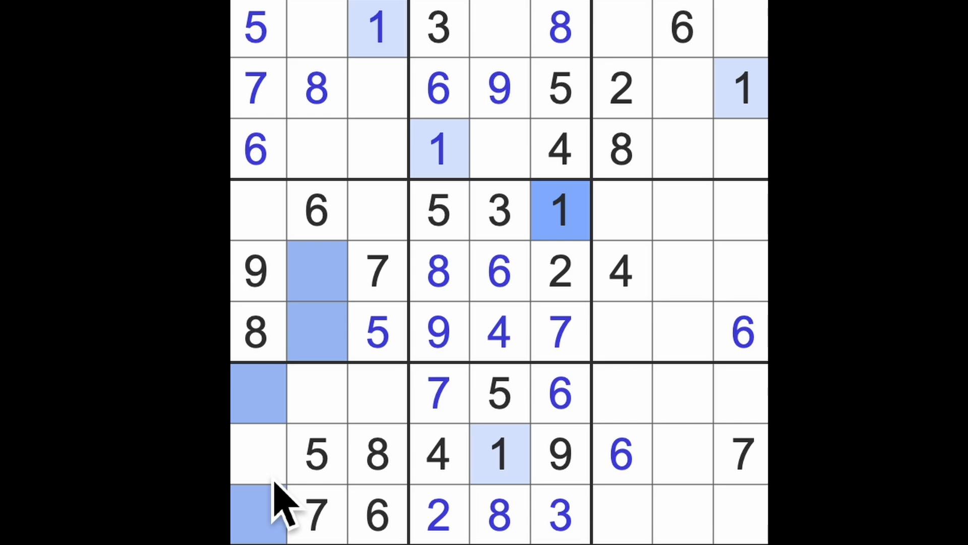
mouse_move(568, 377)
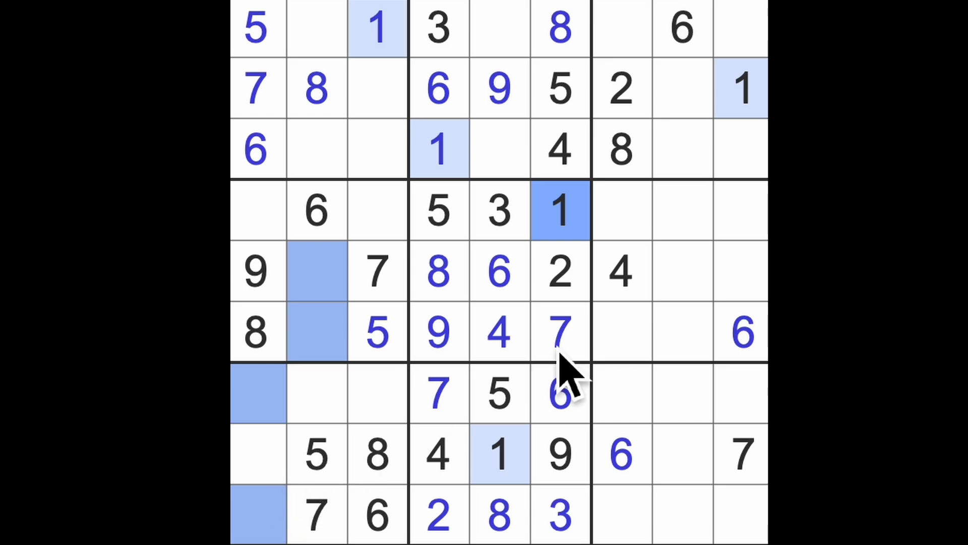
click(498, 210)
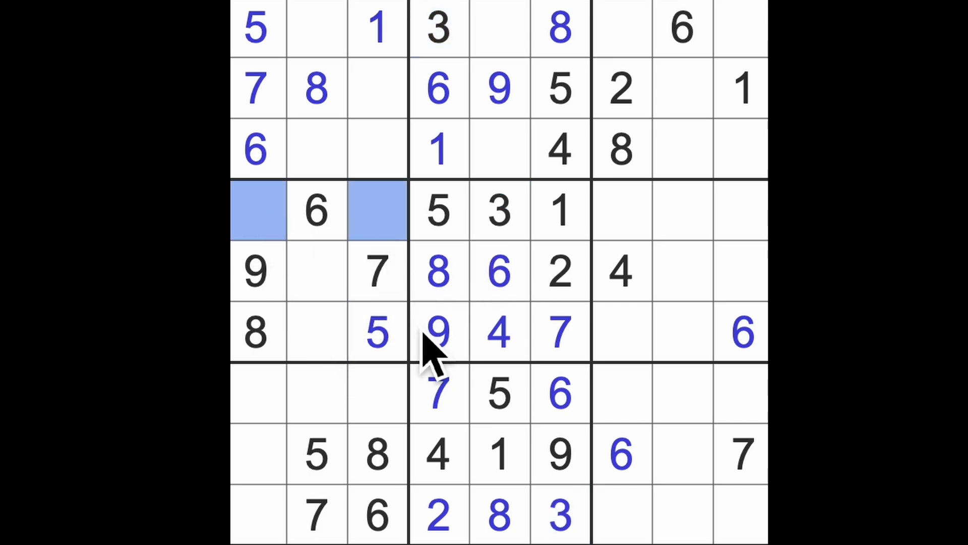
mouse_move(432, 228)
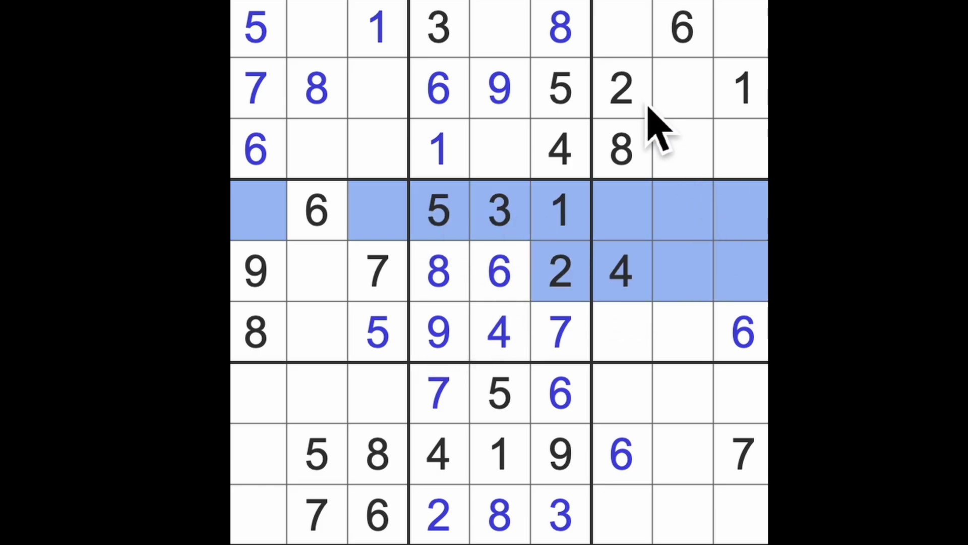
Step: Place 2s at r6c8, r7c9 and r8c1, plus 4 and 2 in row 4's left box
click(680, 332)
text(2)
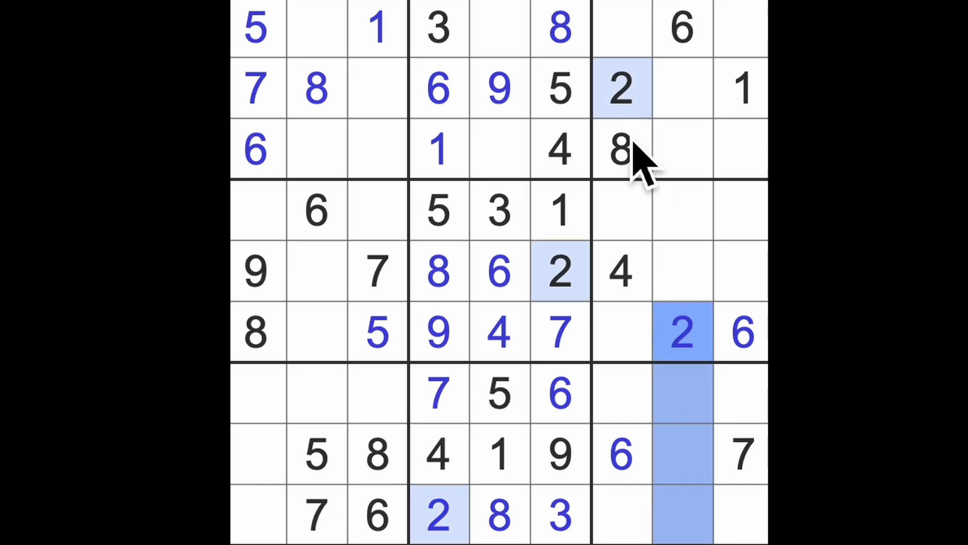
click(741, 395)
text(2)
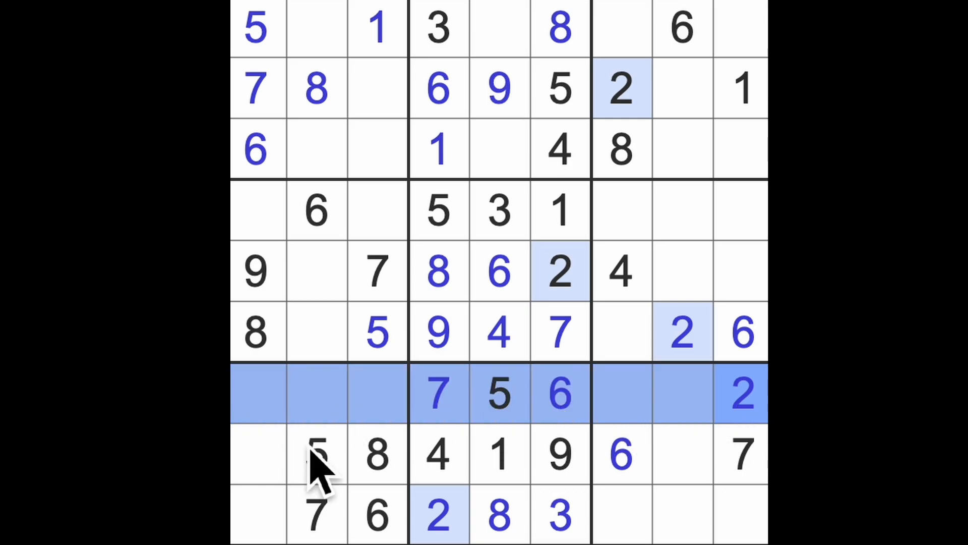
click(255, 454)
text(2)
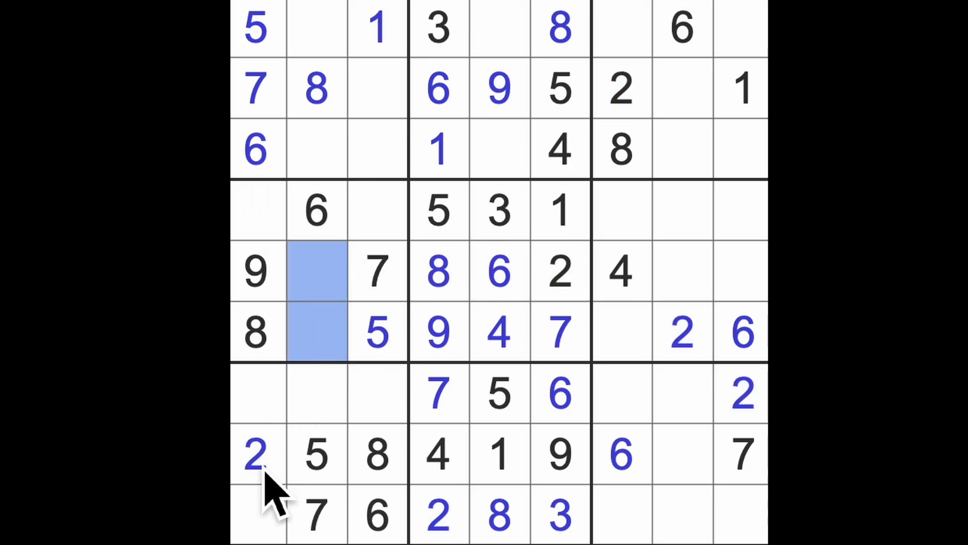
click(376, 209)
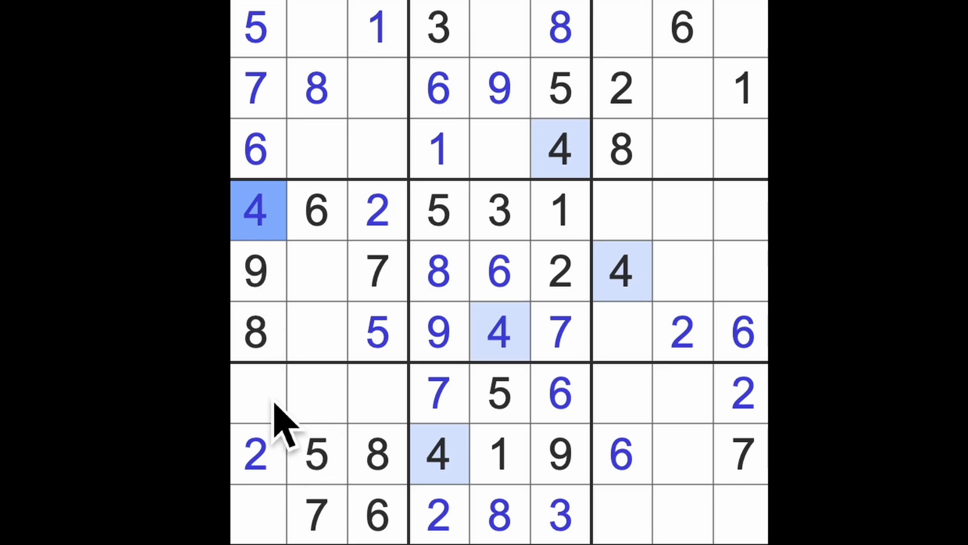
Step: Finish column 1 with a 3 in row 7 and a 1 in the bottom-left cell
click(256, 392)
text(3)
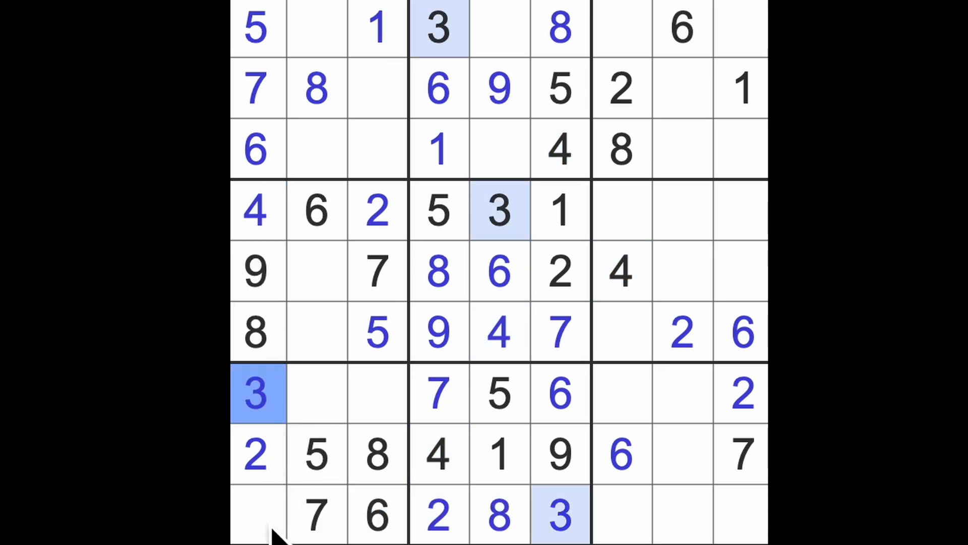
click(257, 515)
text(1)
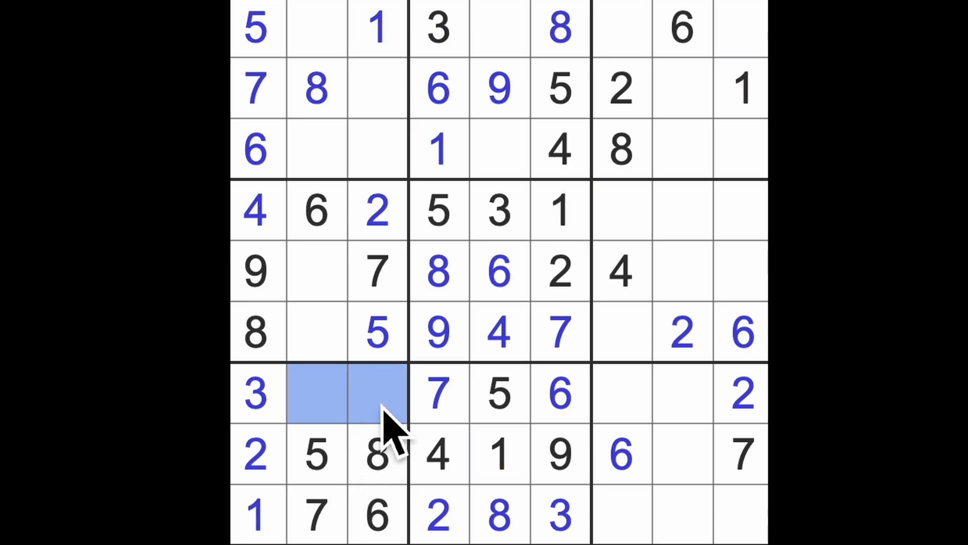
mouse_move(377, 414)
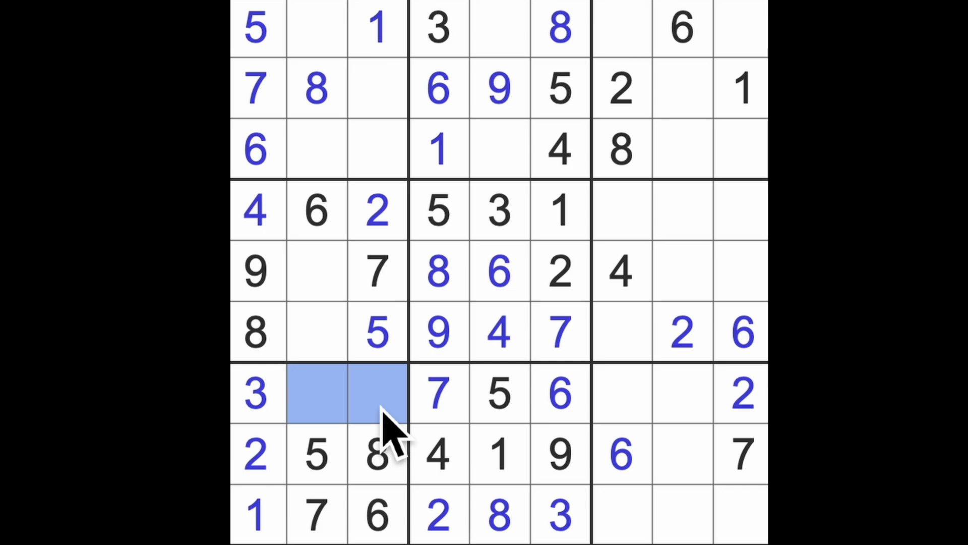
mouse_move(494, 426)
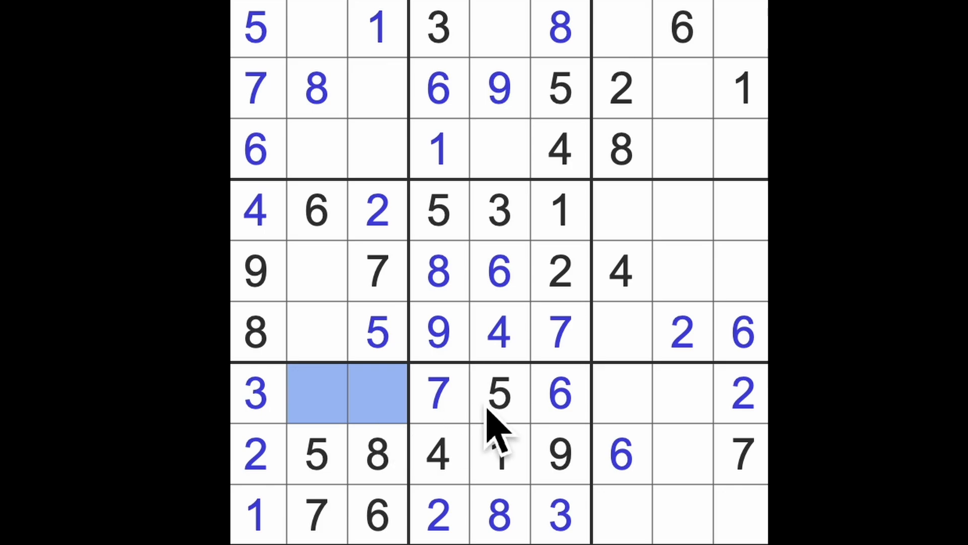
click(499, 453)
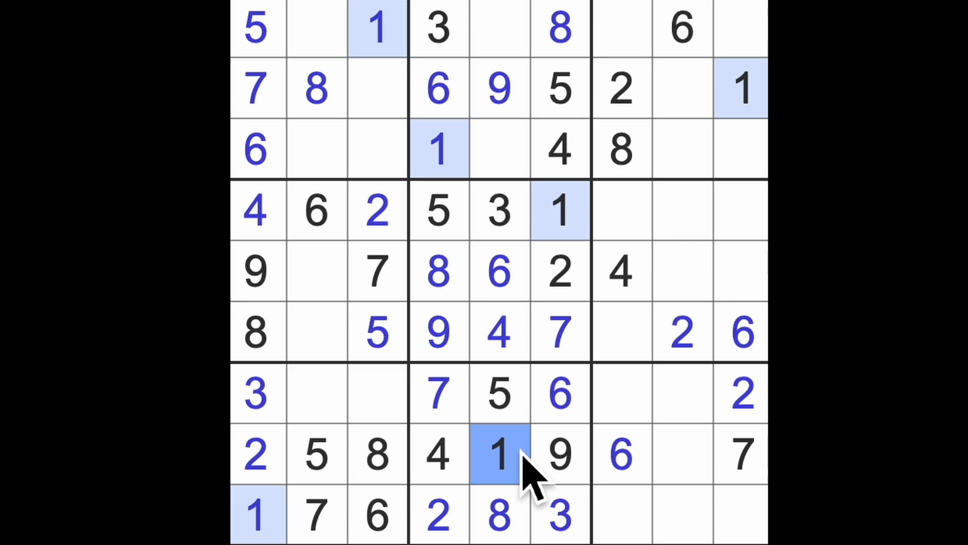
click(741, 392)
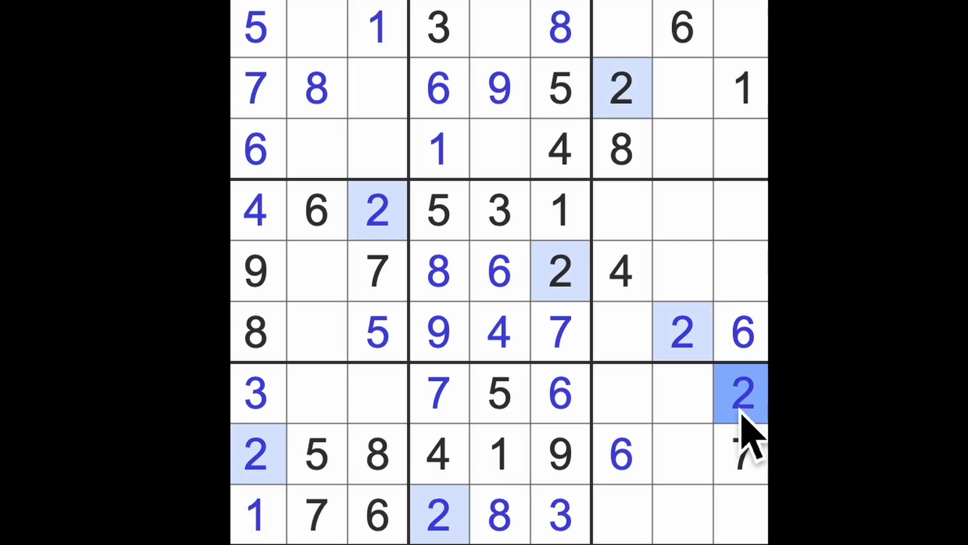
click(559, 516)
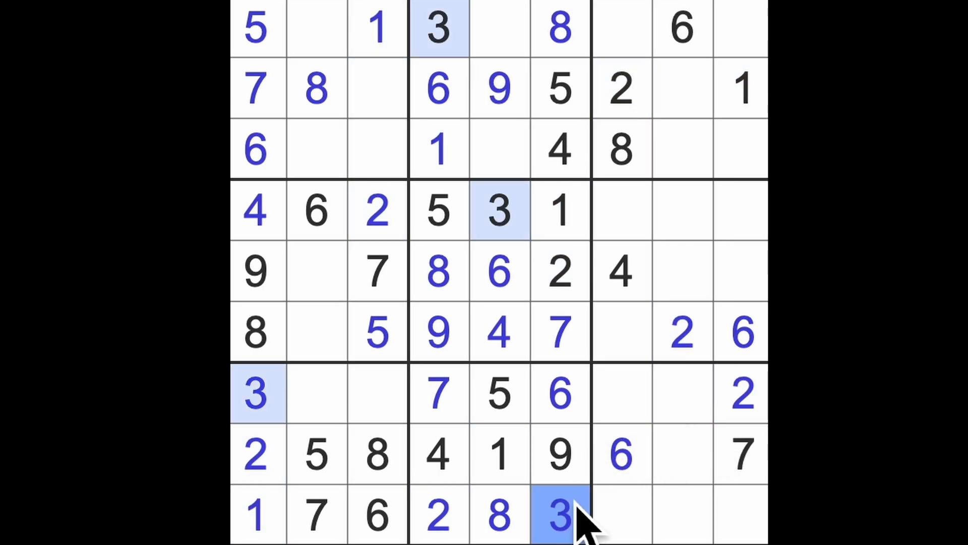
Step: Place 3s at row 8, column 8 and in row 2 of the right-hand box
click(738, 395)
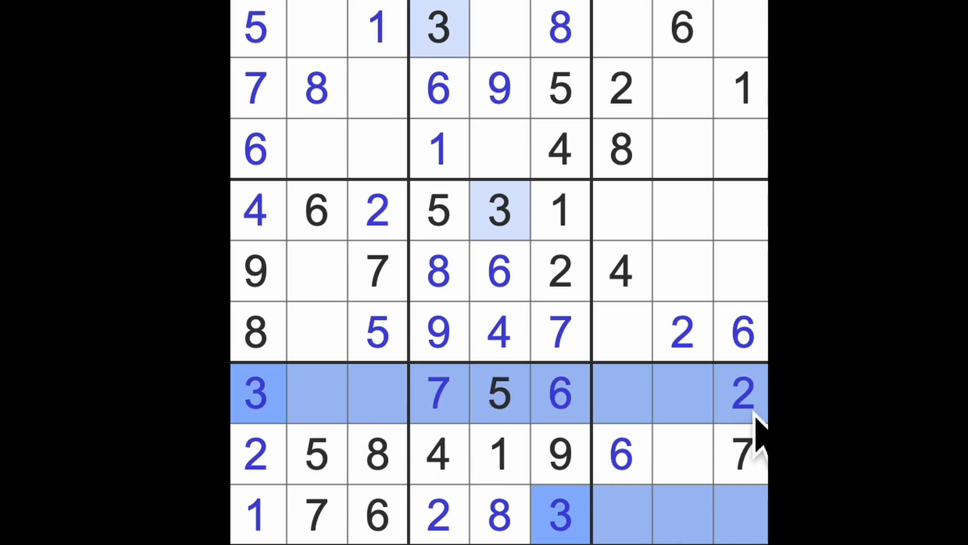
click(680, 454)
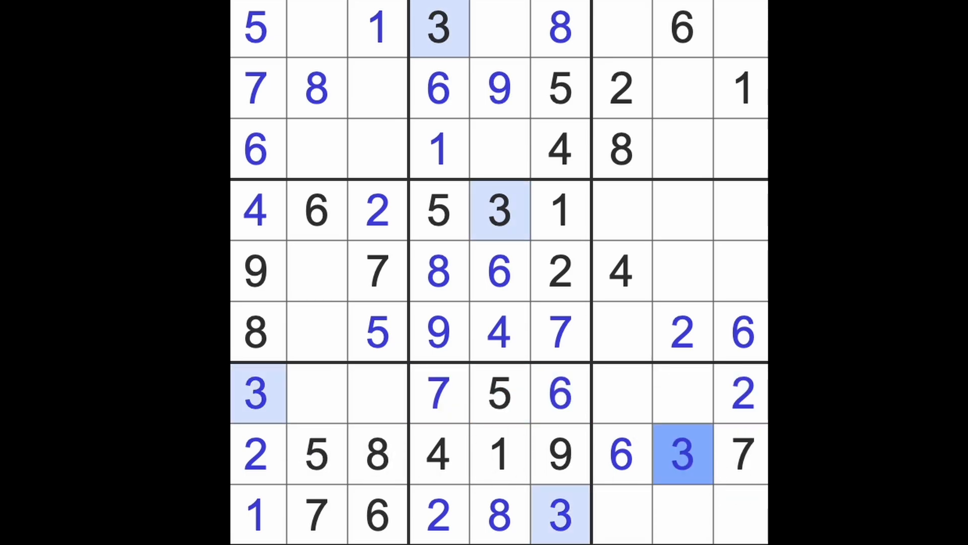
click(682, 88)
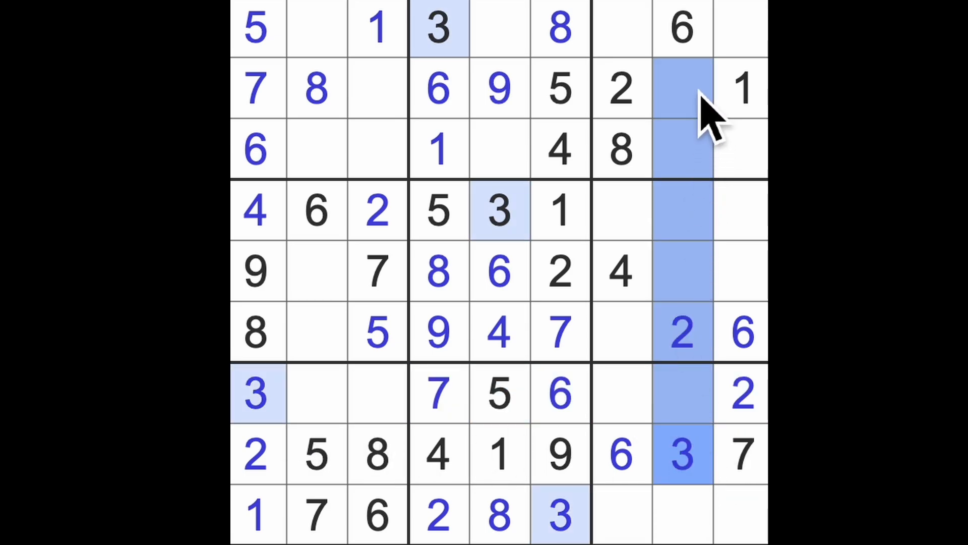
click(741, 148)
text(3)
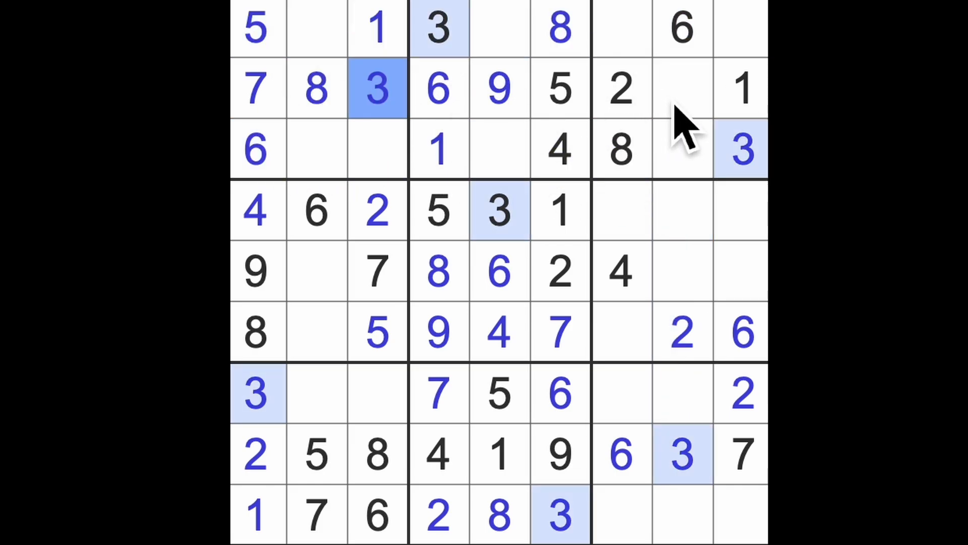
Step: Place 4s, including one in the bottom-right corner cell
click(682, 88)
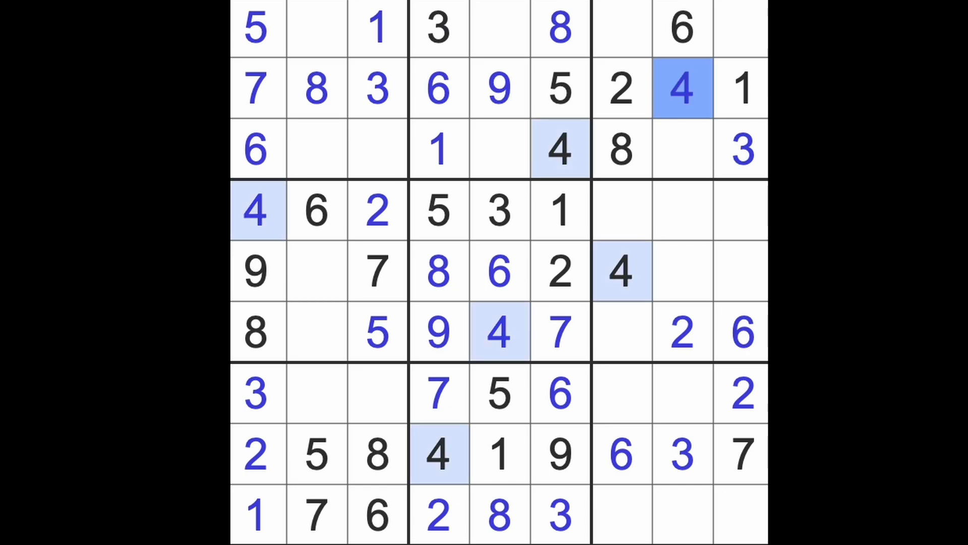
click(682, 454)
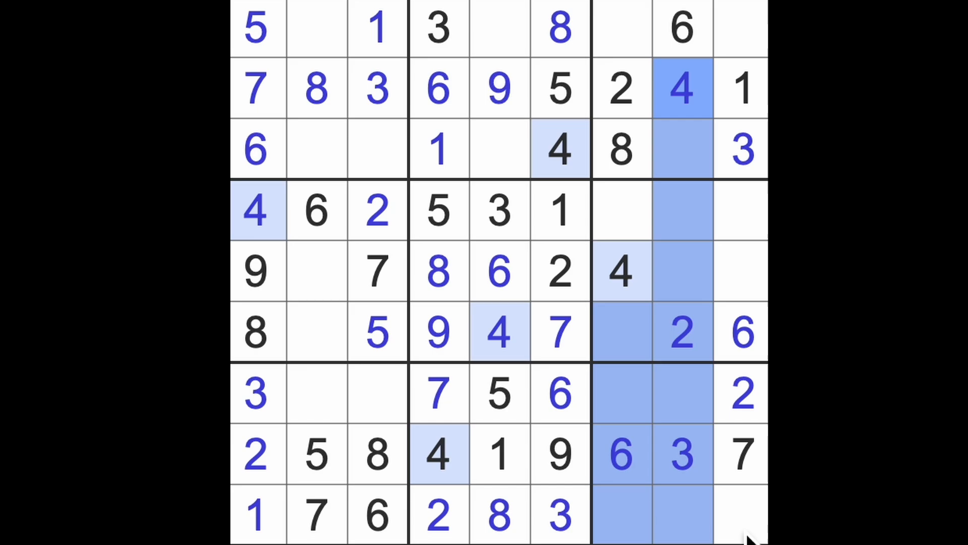
click(741, 516)
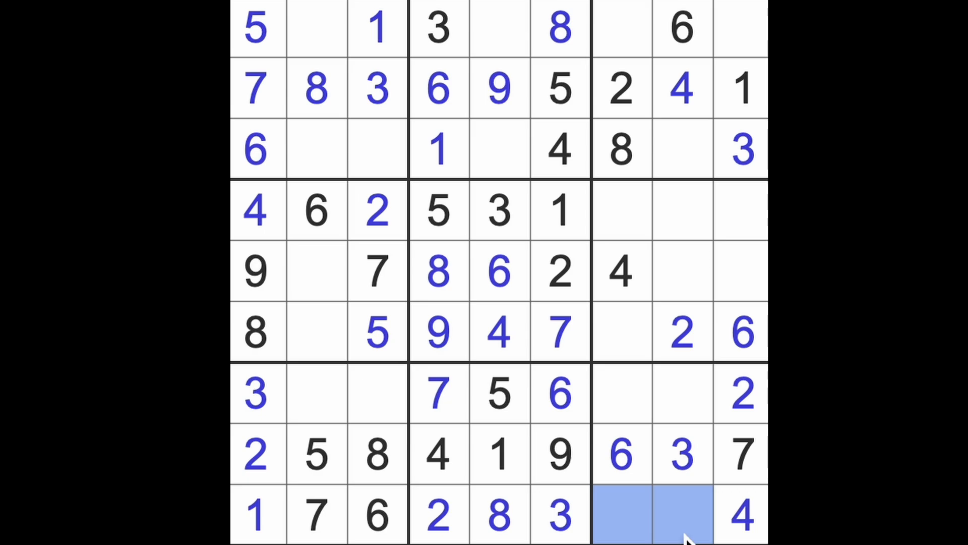
mouse_move(679, 420)
text(8)
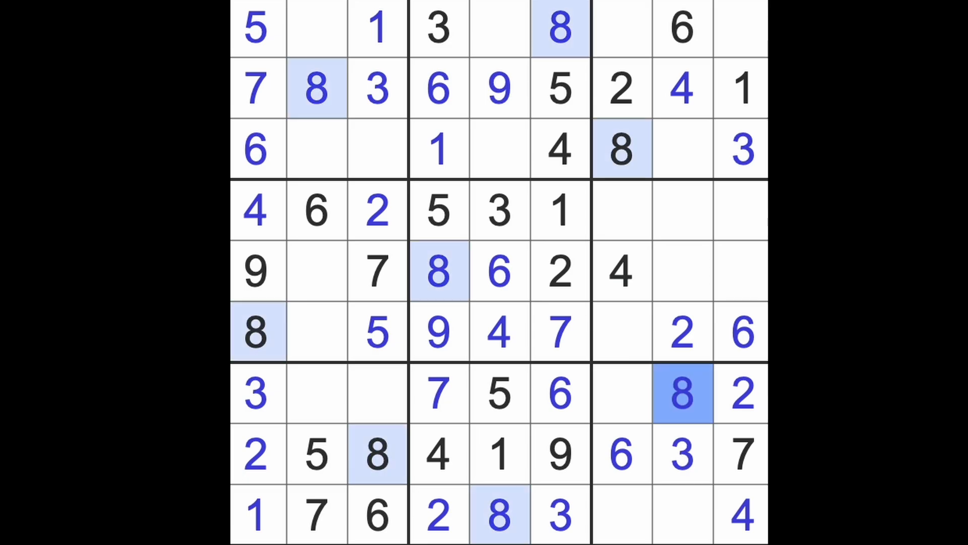
Step: Enter a 1 in row 7, 3s in rows 5 and 6, and a 5 ending row 5
click(621, 394)
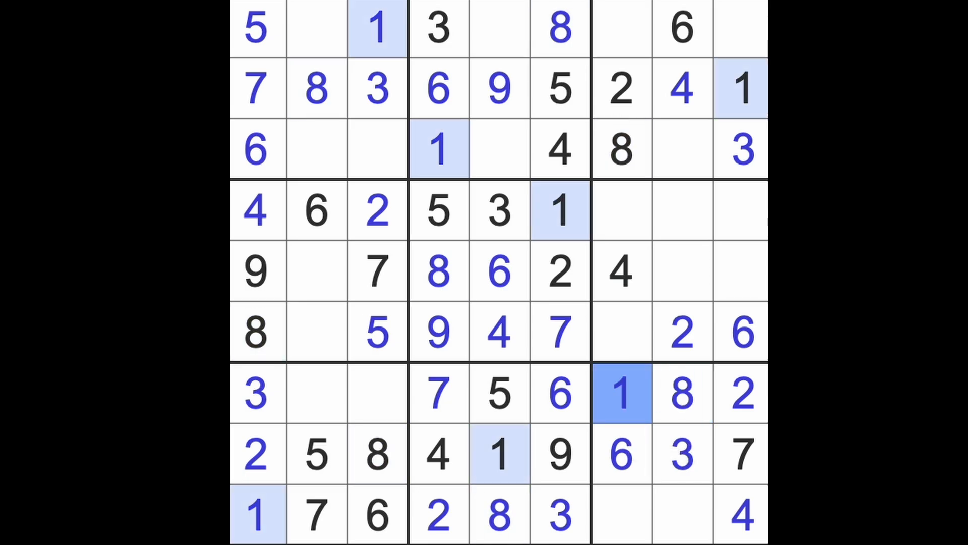
click(559, 210)
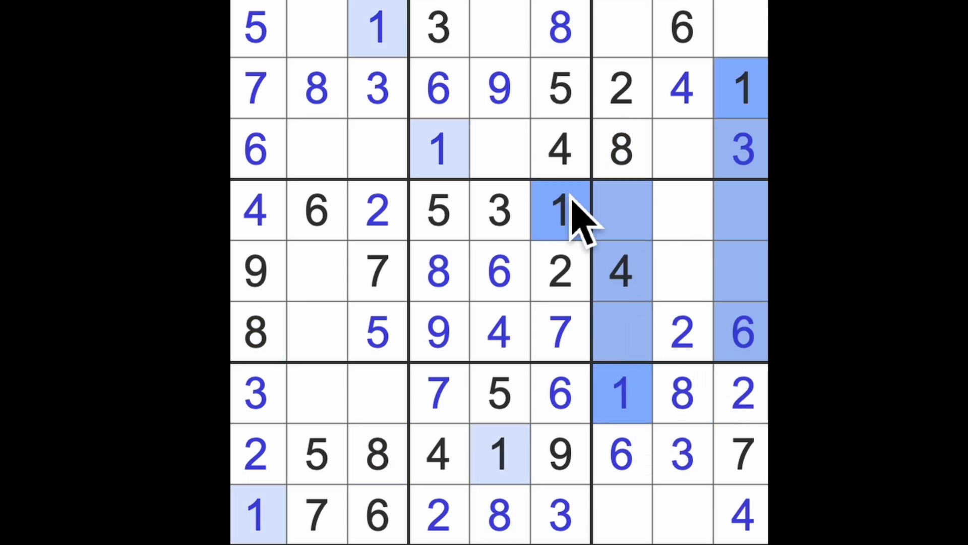
click(377, 272)
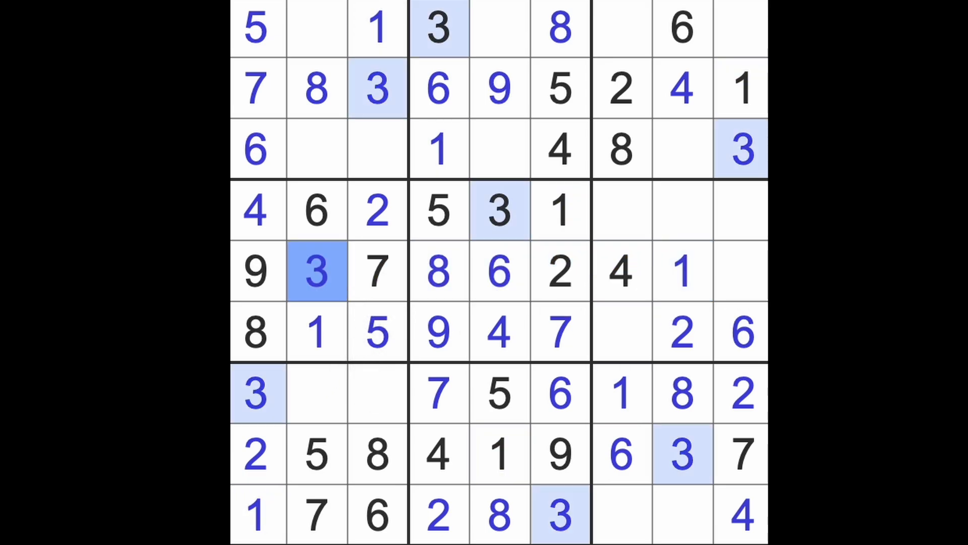
click(621, 333)
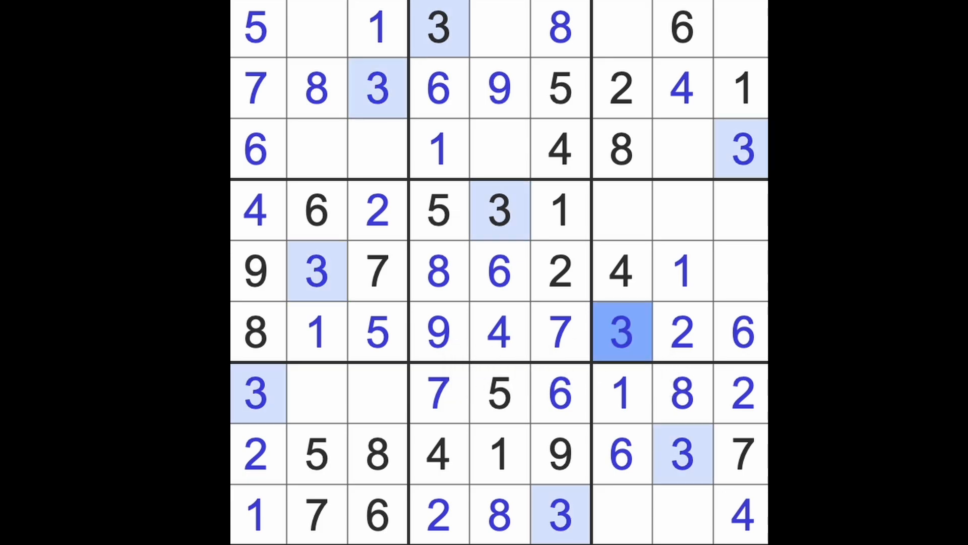
mouse_move(548, 364)
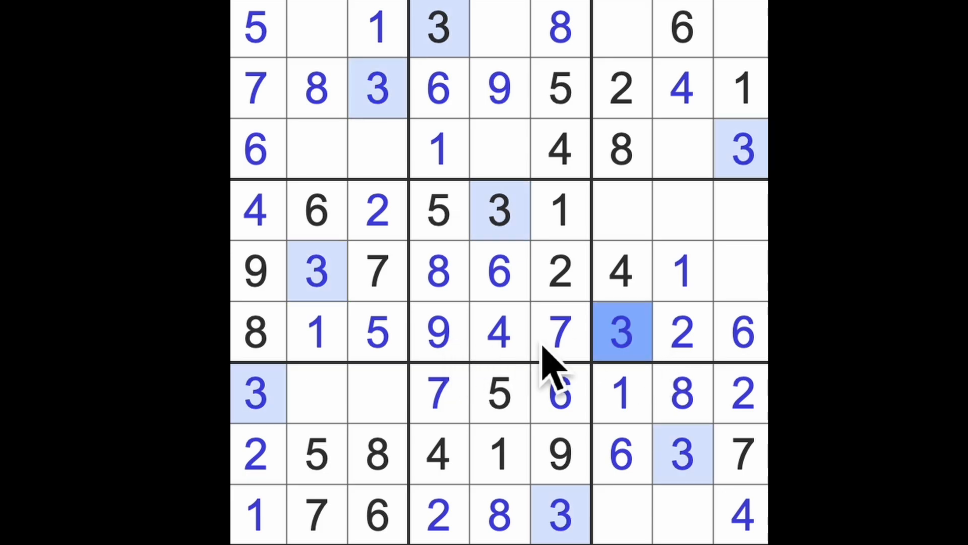
click(741, 272)
text(5)
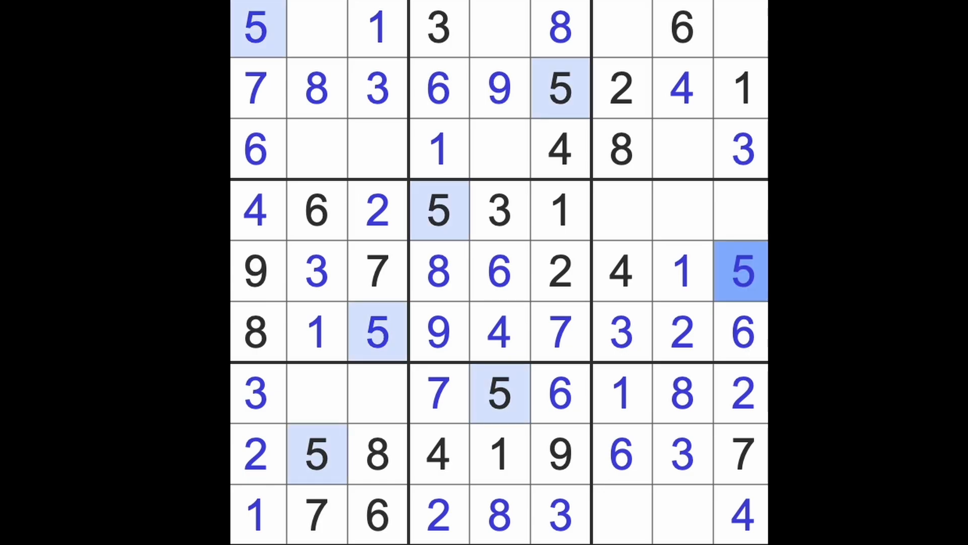
mouse_move(256, 34)
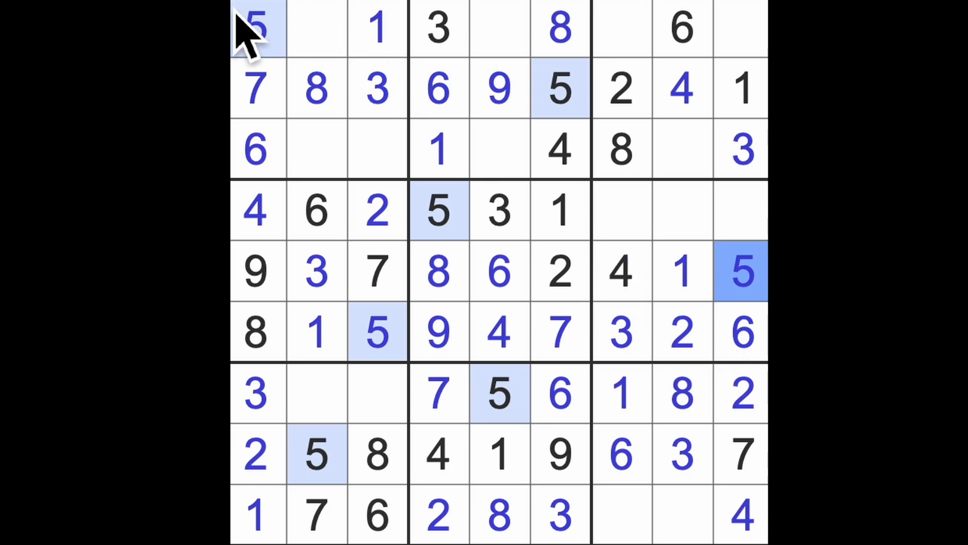
Step: Enter 5 in row 3, 5 and 9 in the bottom row, and 4 at row 1, column 2
click(679, 151)
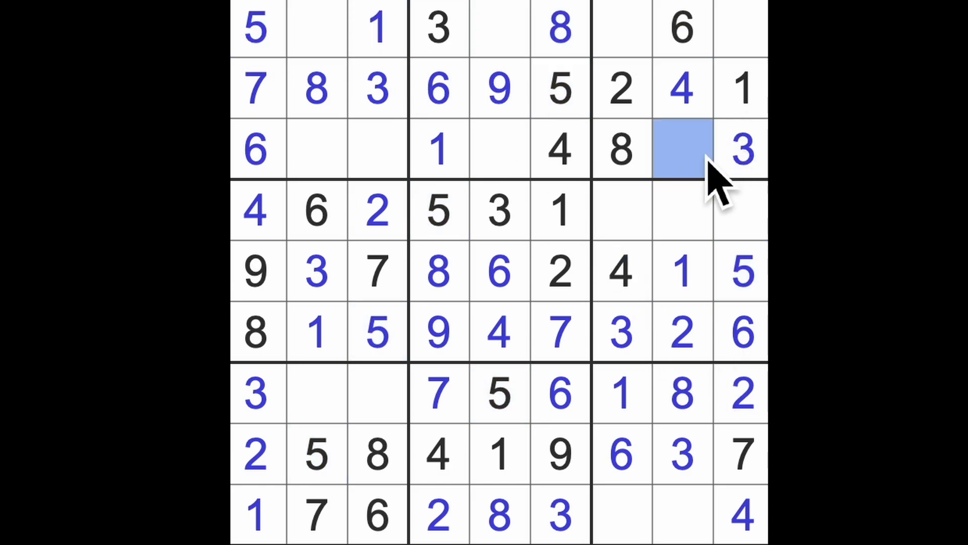
click(621, 516)
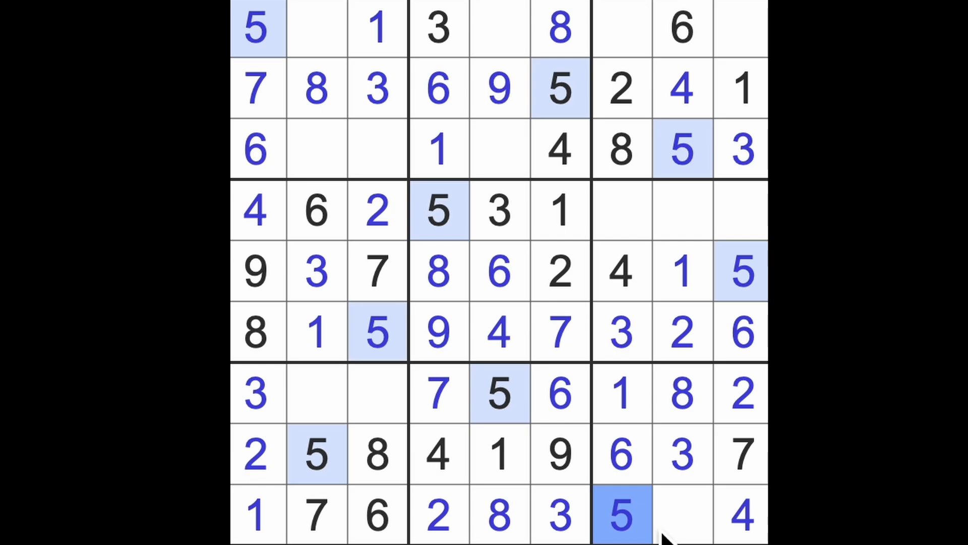
click(679, 515)
text(9)
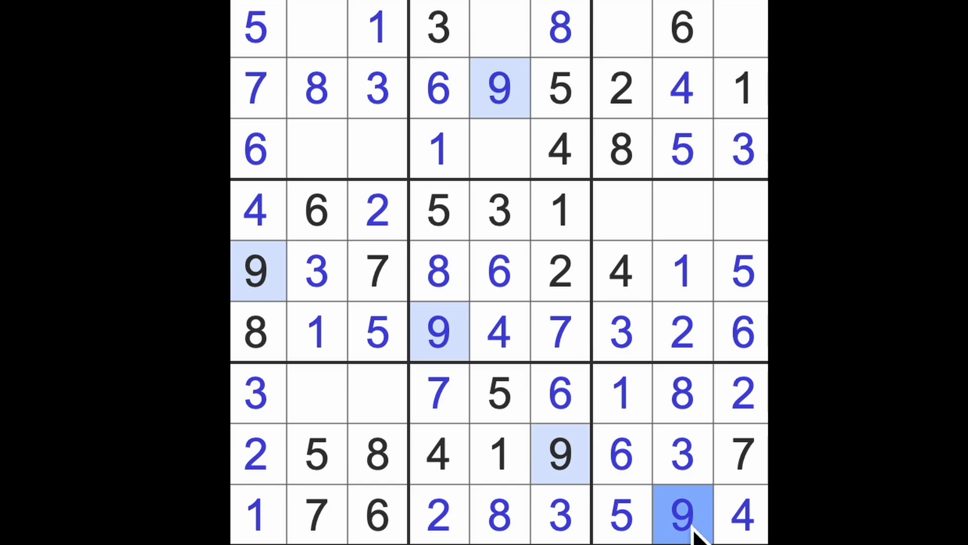
mouse_move(747, 445)
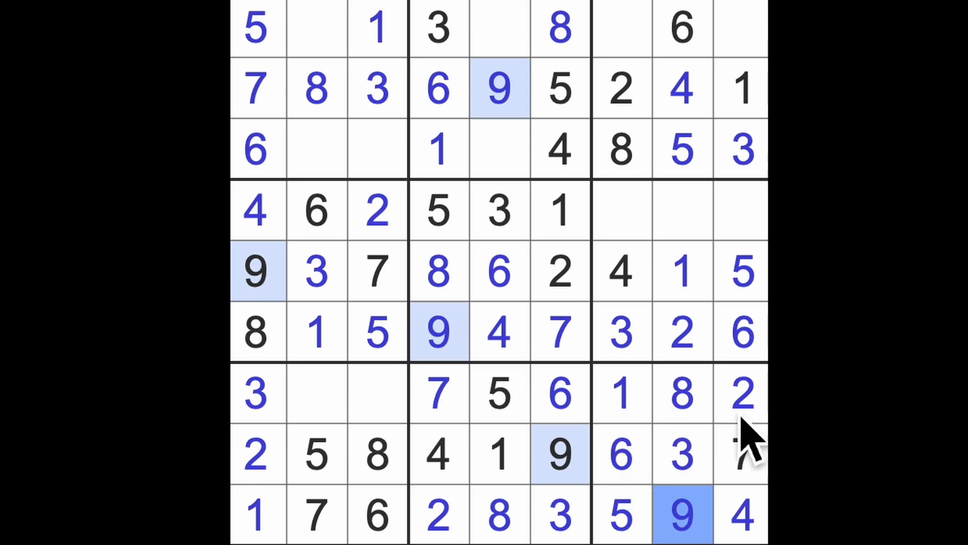
click(740, 394)
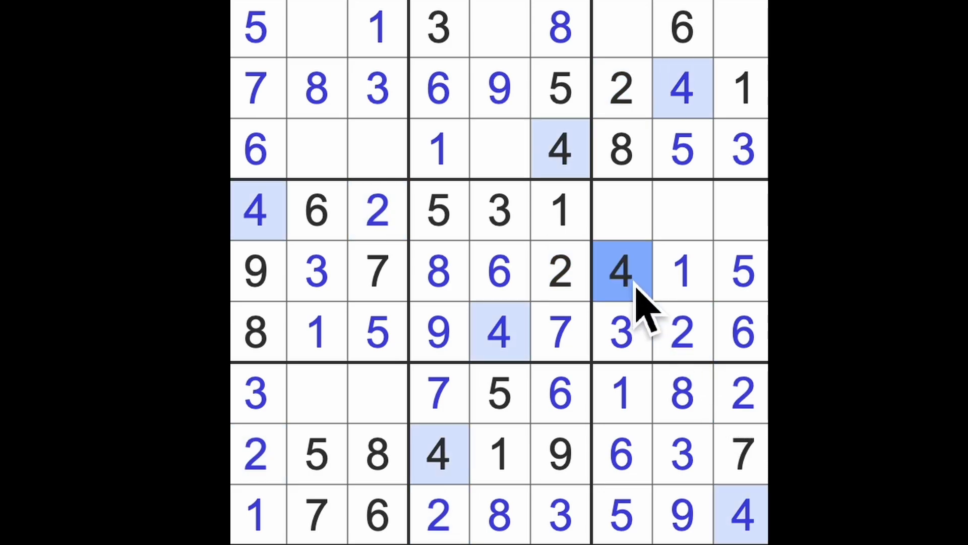
click(317, 149)
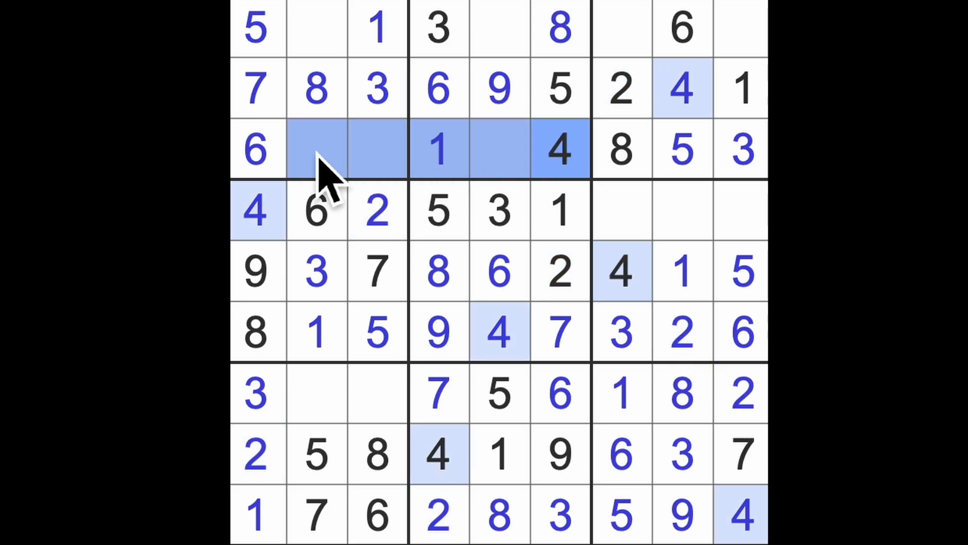
click(318, 28)
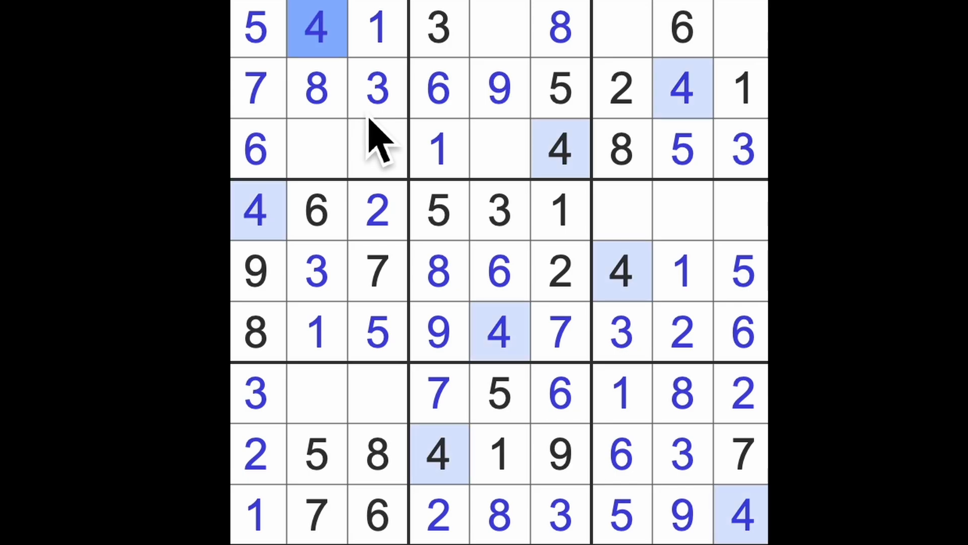
click(317, 454)
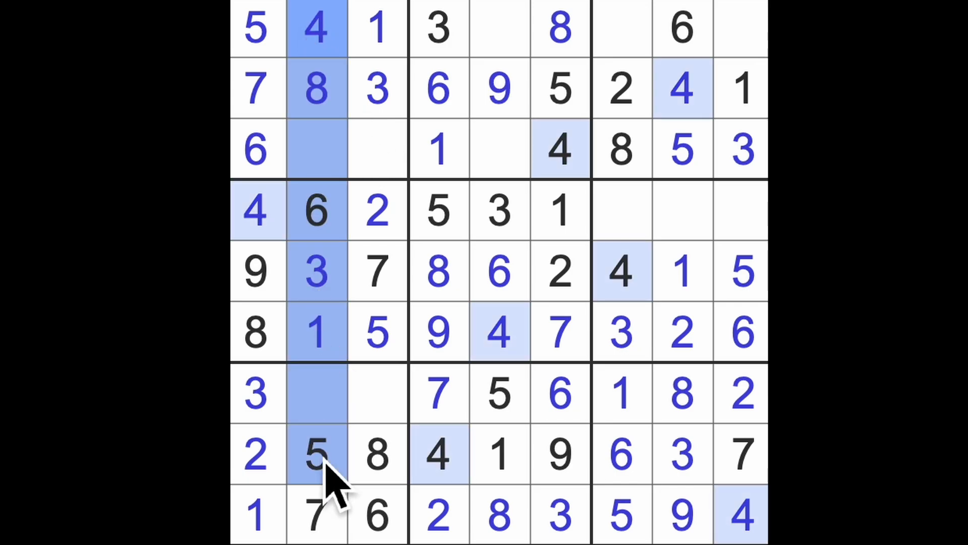
Step: Fill the last gaps in rows 3, 7, 1 and 4, including 7 and 9 in the top row
click(317, 393)
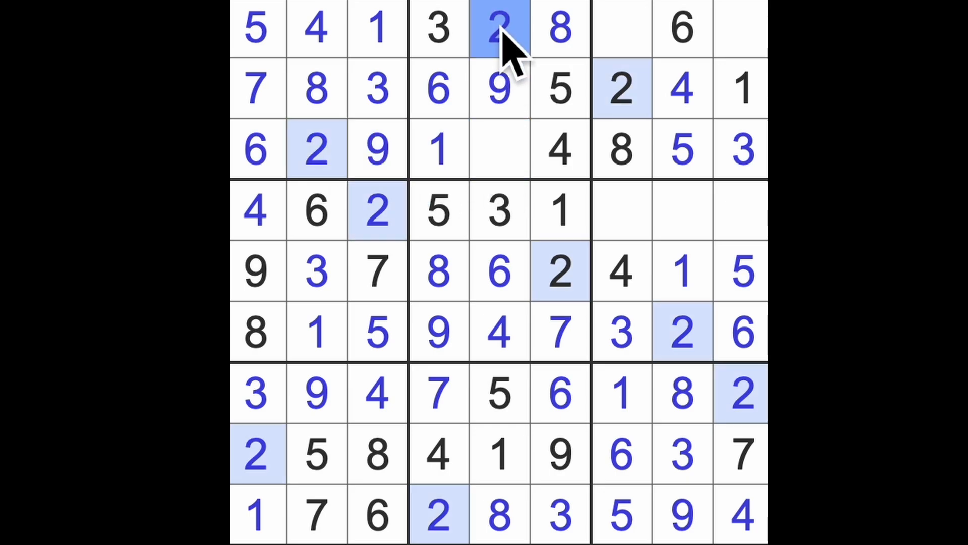
click(499, 149)
text(7)
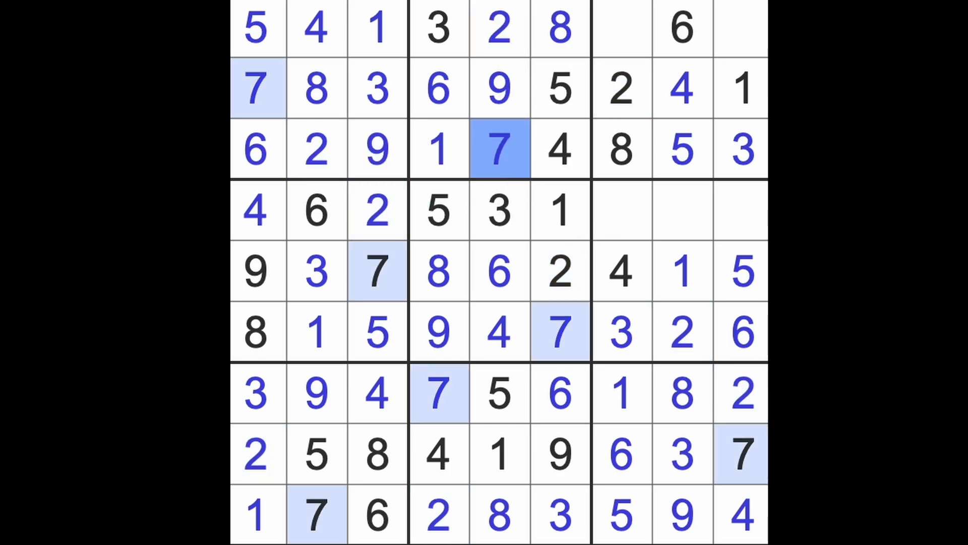
click(621, 28)
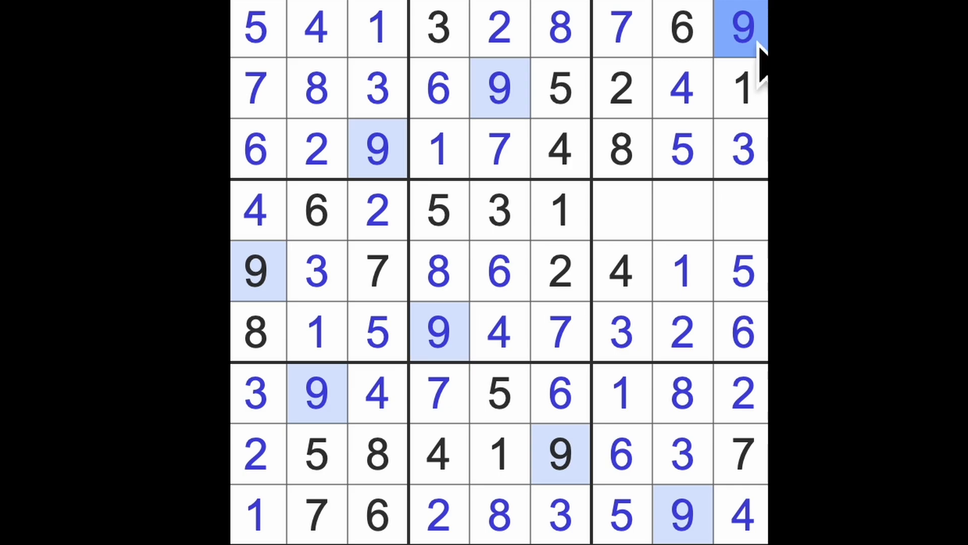
click(621, 210)
text(9)
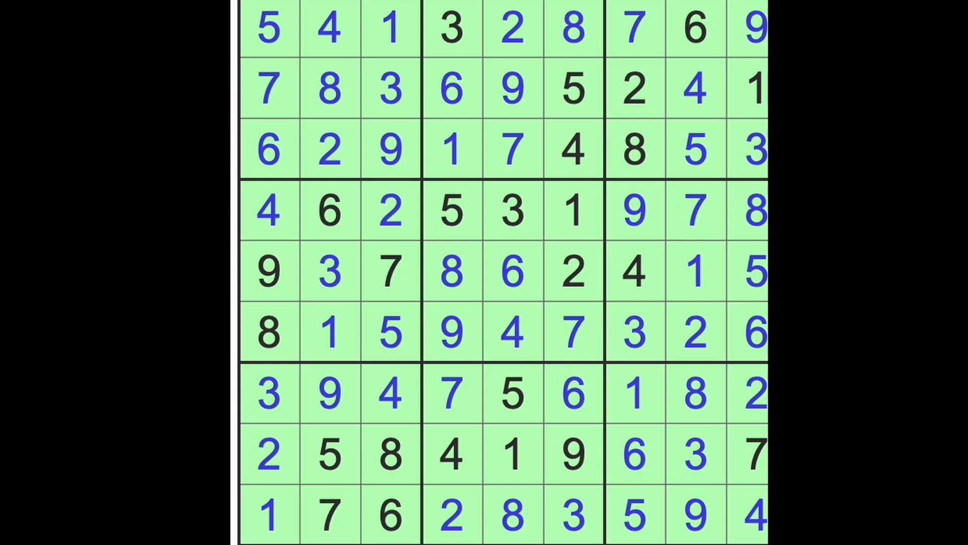
mouse_move(744, 247)
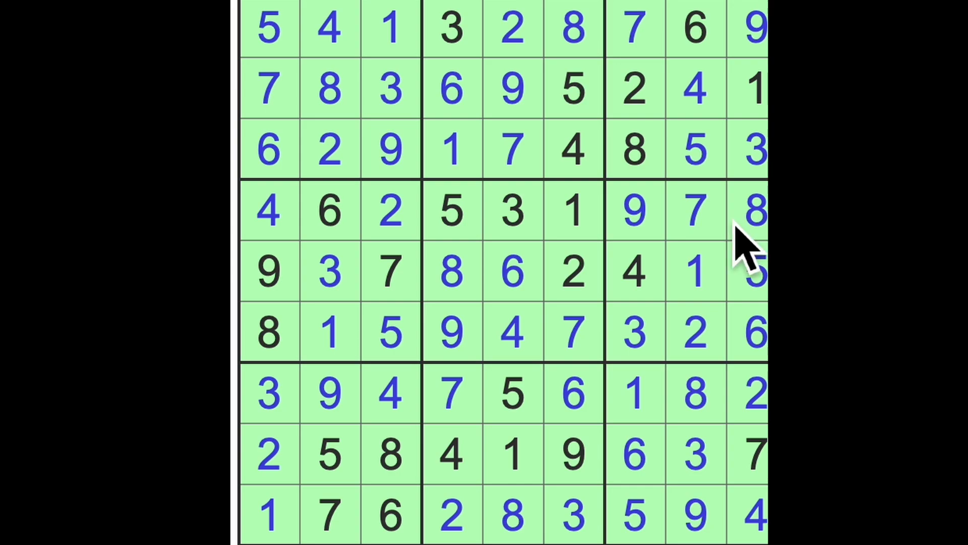